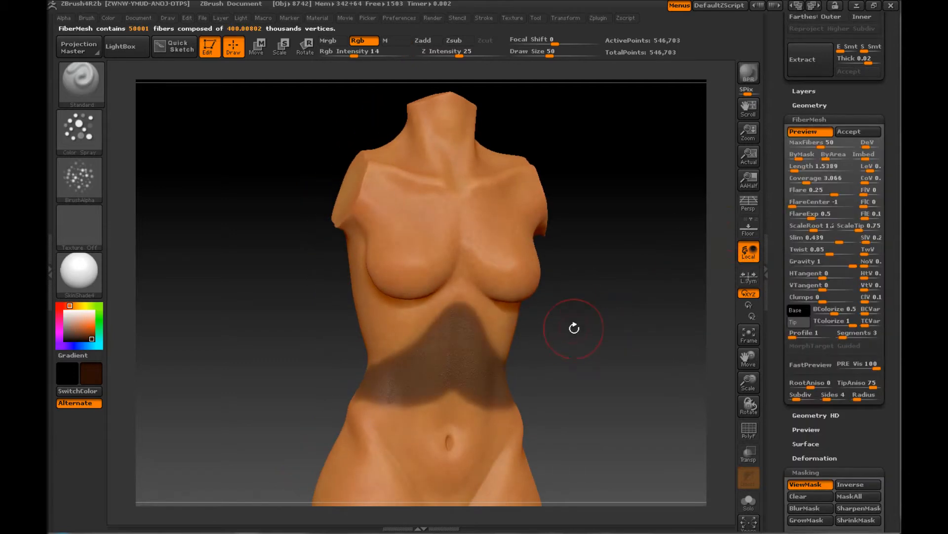
Lengthen the FiberMesh fibers on the belly patch and refresh the preview
{"action": "left_click_drag", "start_coordinate": [573, 328], "coordinate": [532, 378]}
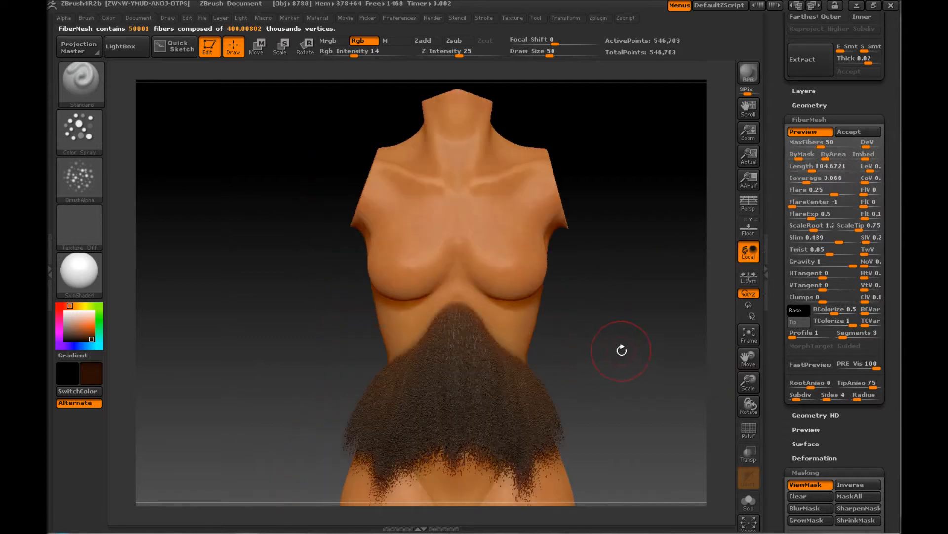
{"action": "left_click_drag", "start_coordinate": [620, 350], "coordinate": [578, 286]}
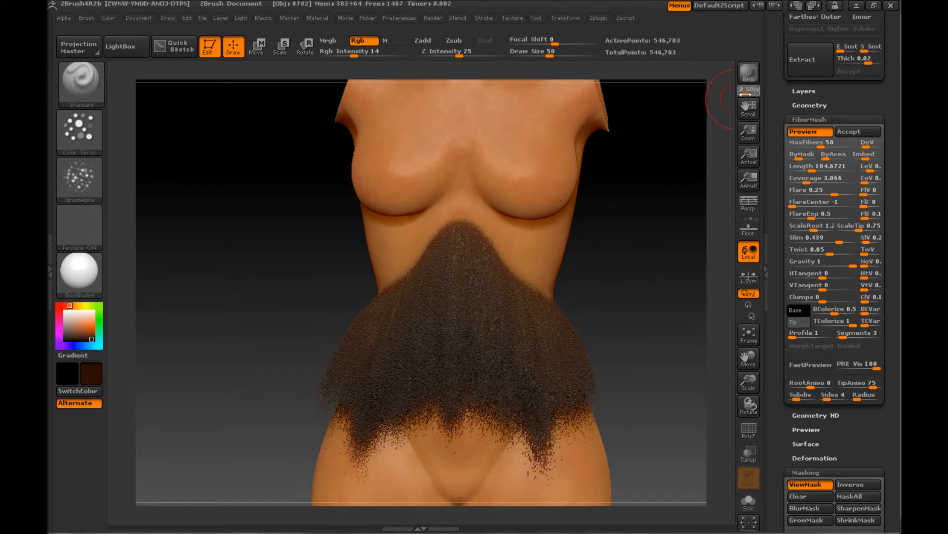
{"action": "left_click", "coordinate": [748, 73]}
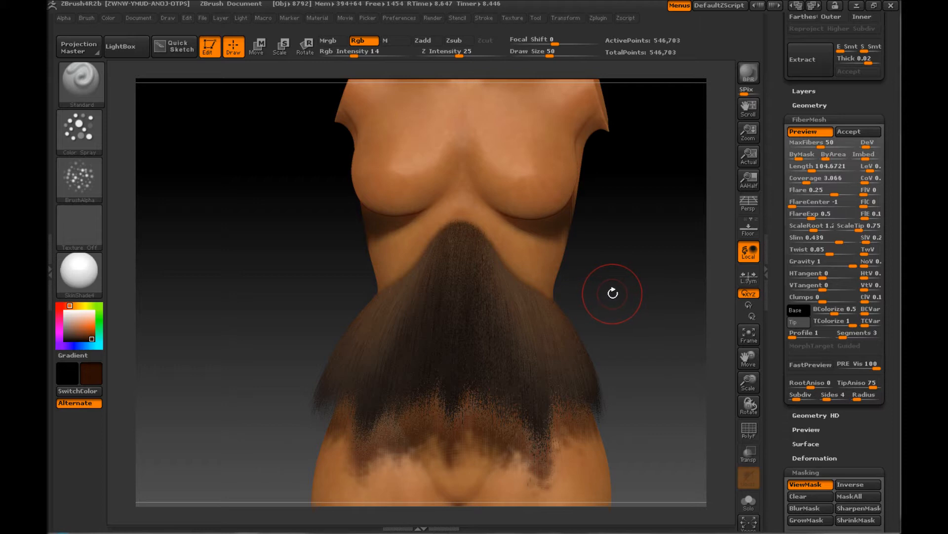
{"action": "mouse_move", "coordinate": [613, 245]}
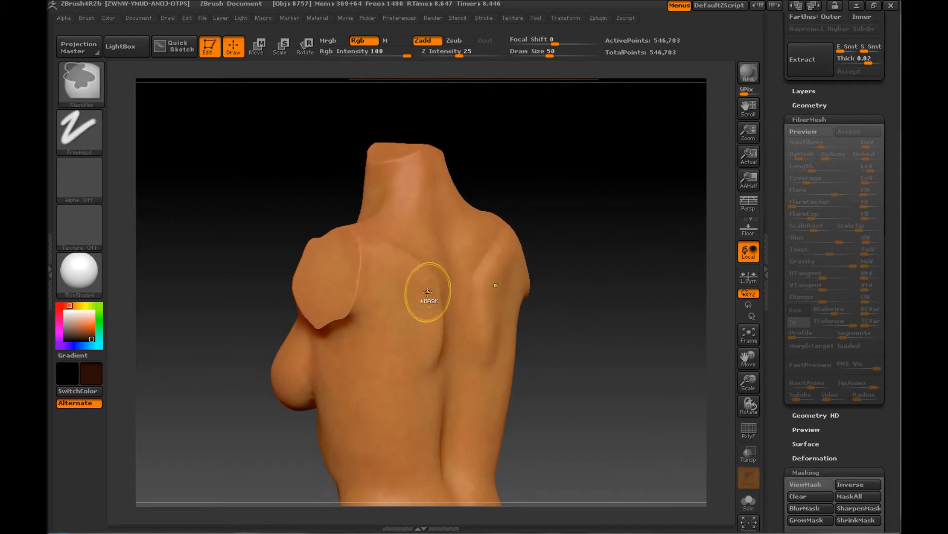
With the Standard brush active, preview fibers on the upper-back patches, then turn the preview off
{"action": "left_click", "coordinate": [810, 484]}
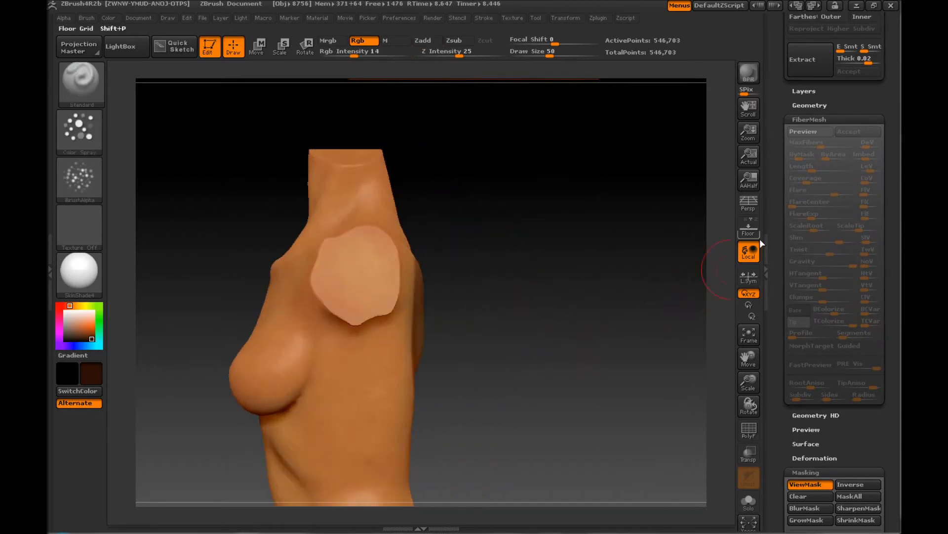
{"action": "left_click", "coordinate": [803, 132]}
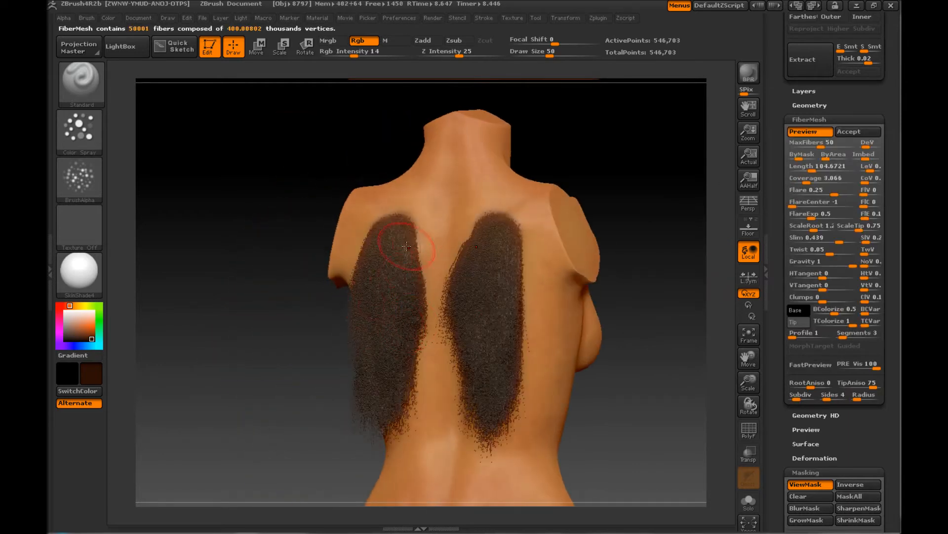
{"action": "left_click_drag", "start_coordinate": [408, 247], "coordinate": [511, 320]}
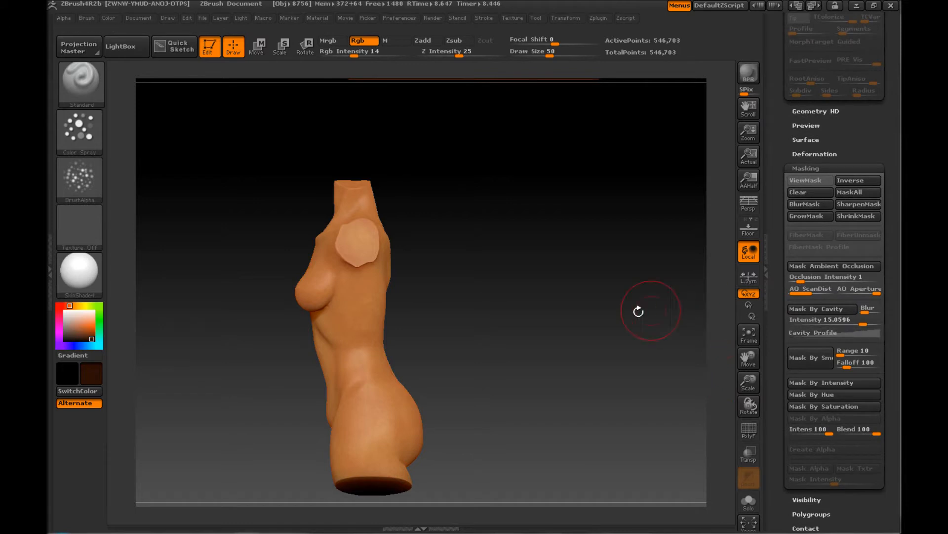
{"action": "left_click_drag", "start_coordinate": [638, 312], "coordinate": [717, 375]}
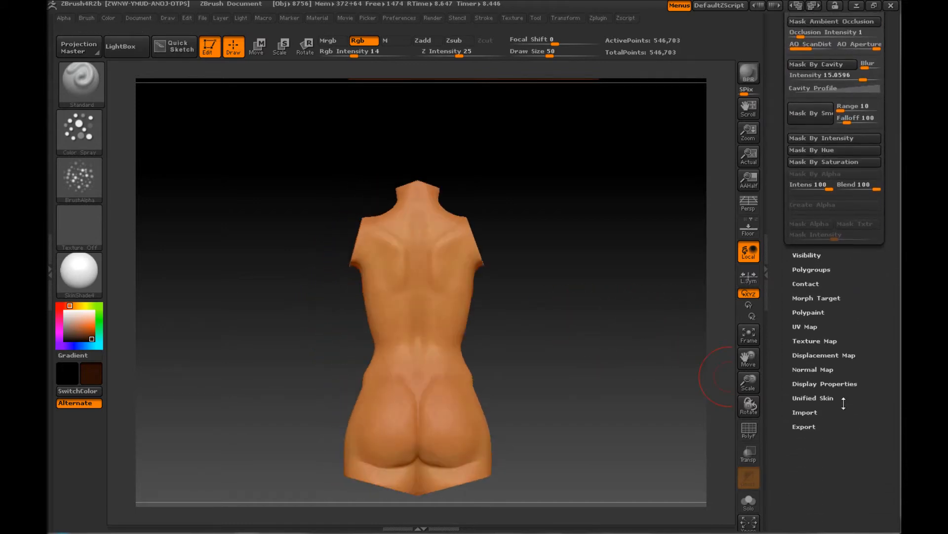
Store the current torso shape with StoreMT in the Morph Target subpalette
{"action": "left_click", "coordinate": [817, 298]}
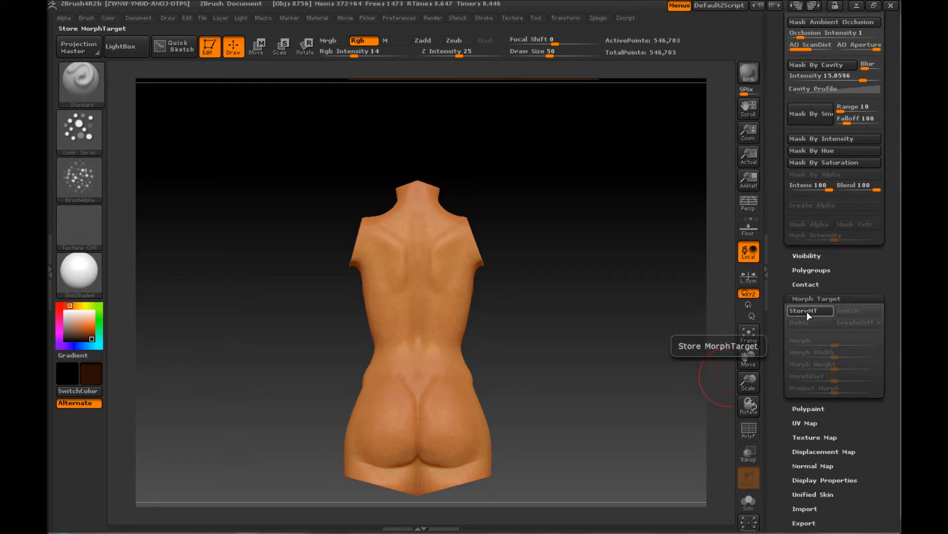
{"action": "left_click", "coordinate": [809, 311]}
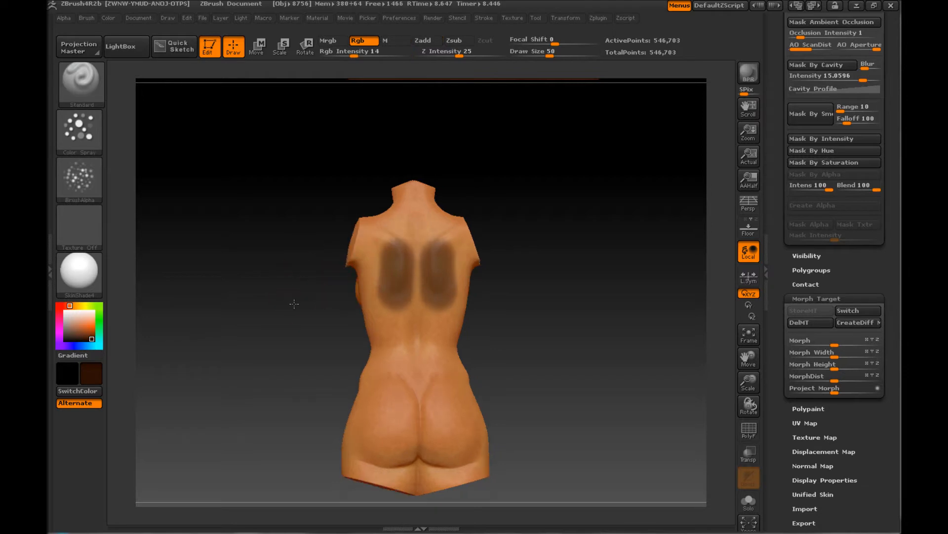
{"action": "left_click_drag", "start_coordinate": [294, 303], "coordinate": [234, 329]}
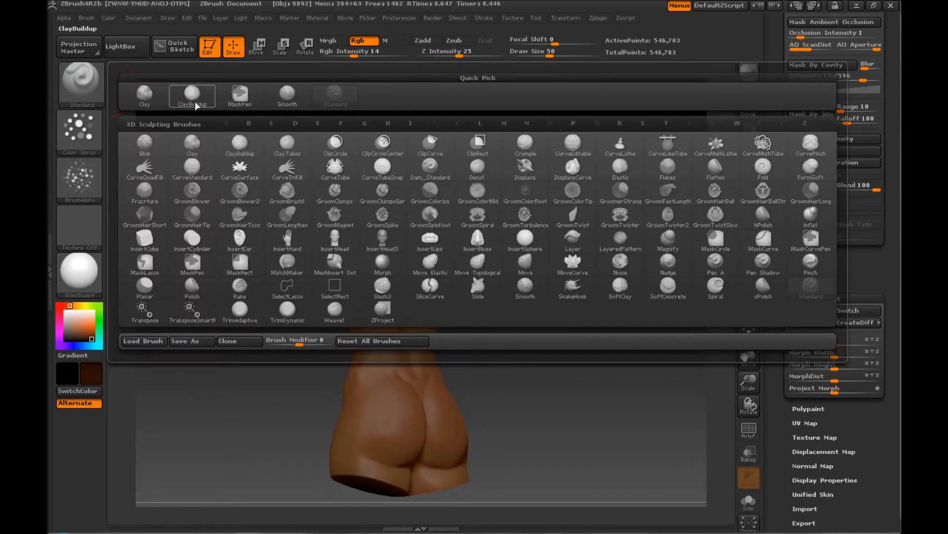
Load the Move brush from the brush palette for pulling the surface
{"action": "left_click", "coordinate": [430, 255]}
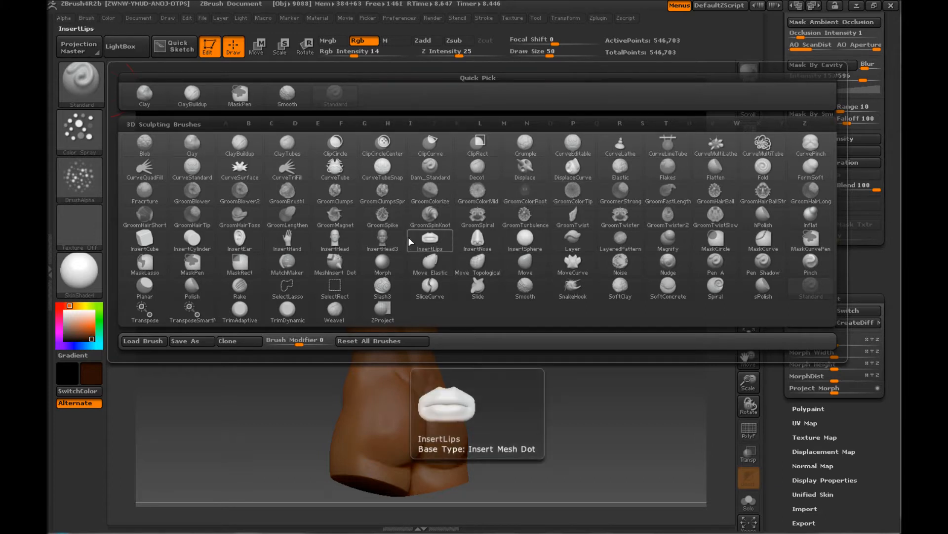
{"action": "left_click", "coordinate": [335, 194]}
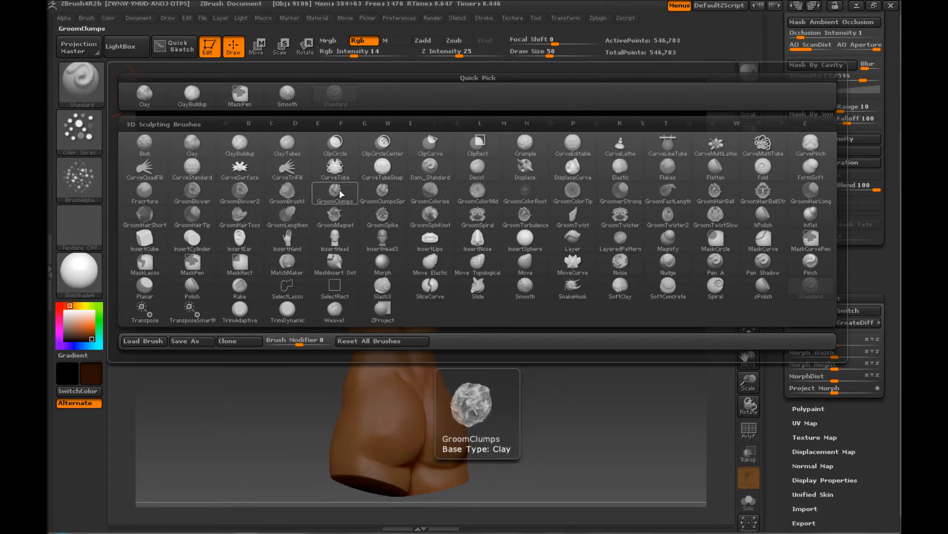
{"action": "left_click", "coordinate": [572, 241]}
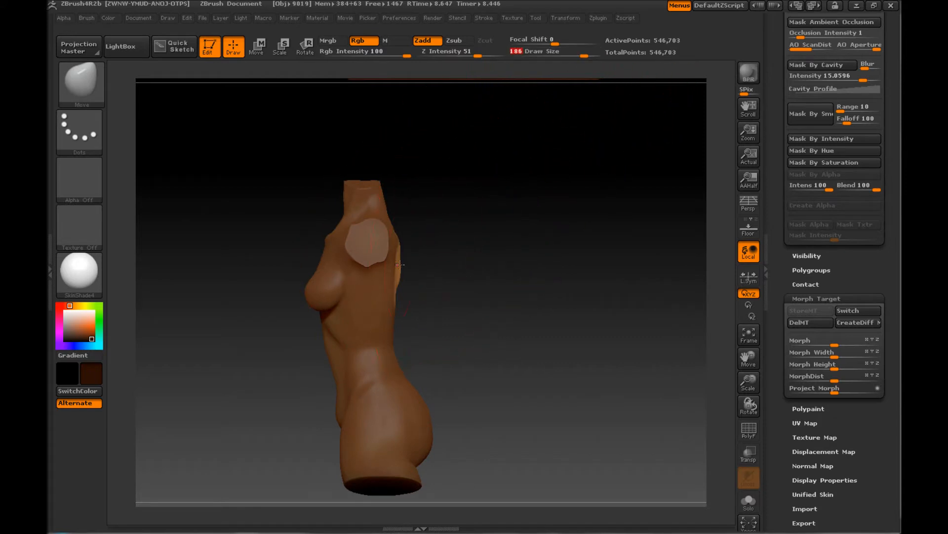
Pull the upper back outward into two wide wing-like lobes with the Move brush
{"action": "left_click_drag", "start_coordinate": [399, 266], "coordinate": [429, 296]}
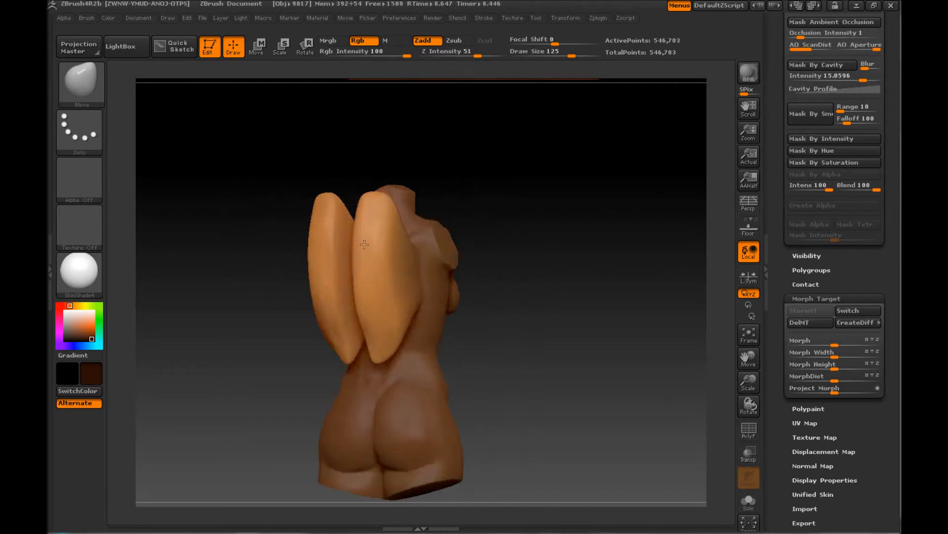
{"action": "left_click_drag", "start_coordinate": [363, 245], "coordinate": [403, 268]}
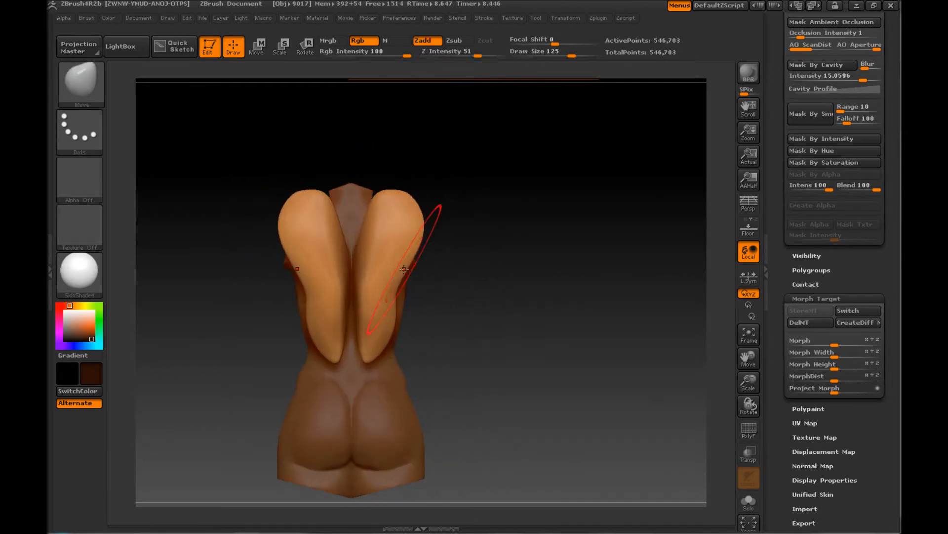
{"action": "left_click_drag", "start_coordinate": [402, 269], "coordinate": [388, 295]}
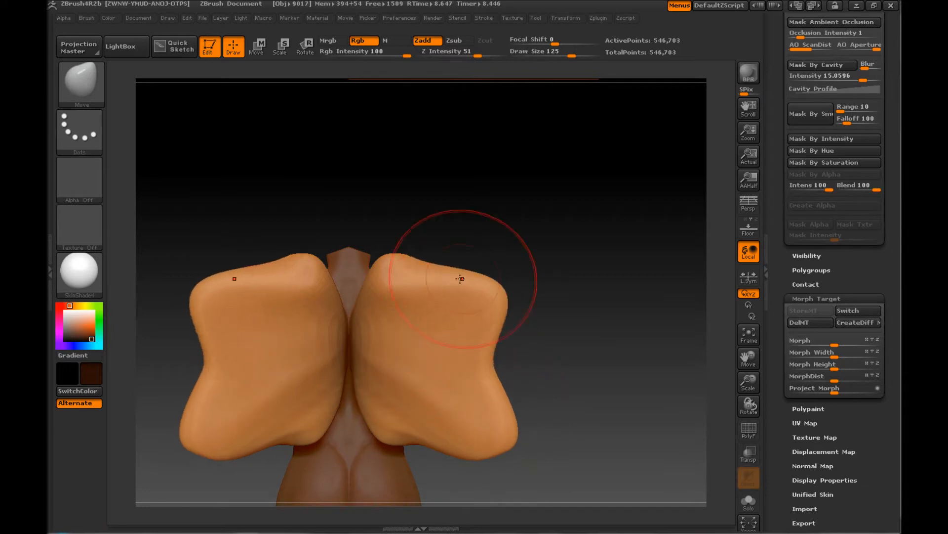
{"action": "left_click_drag", "start_coordinate": [459, 279], "coordinate": [396, 258]}
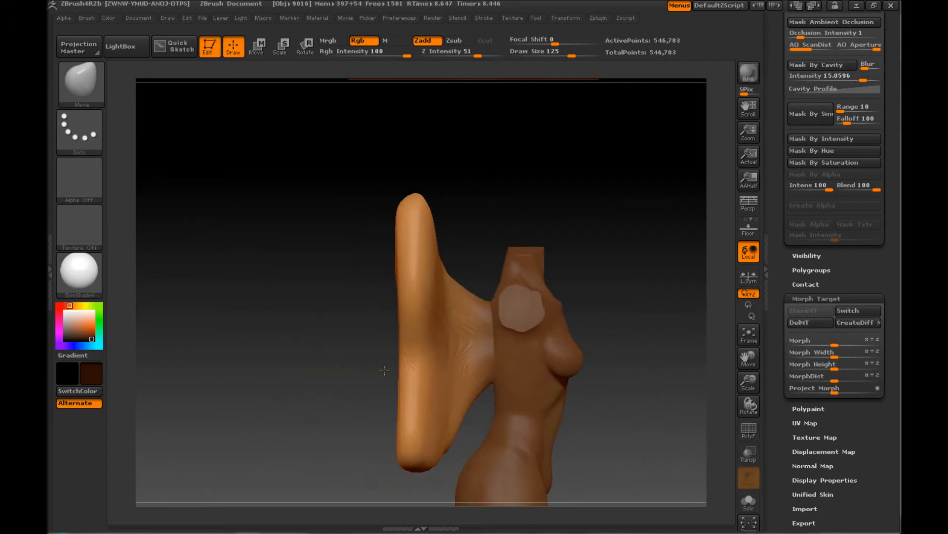
Smooth the surface of the pulled lobes and return to the front view
{"action": "left_click_drag", "start_coordinate": [384, 371], "coordinate": [618, 435]}
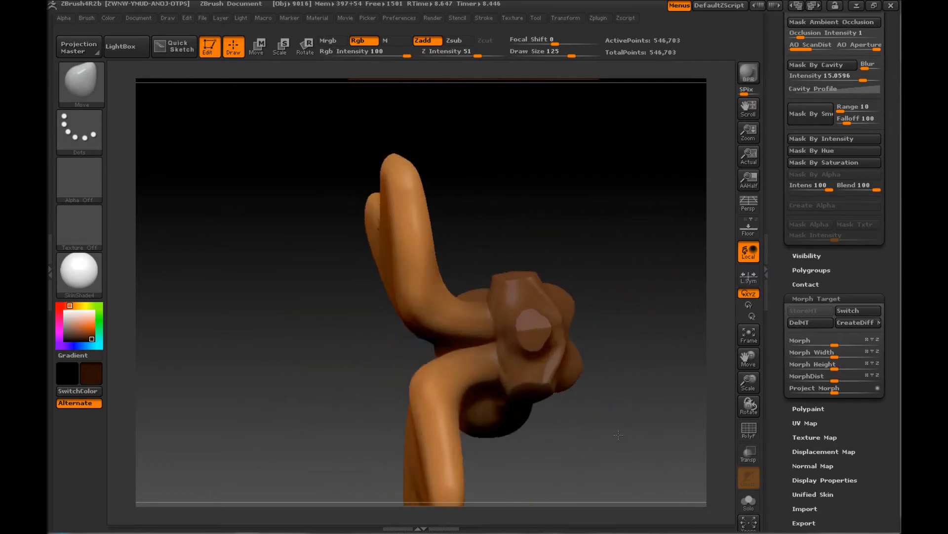
{"action": "left_click_drag", "start_coordinate": [619, 435], "coordinate": [387, 364]}
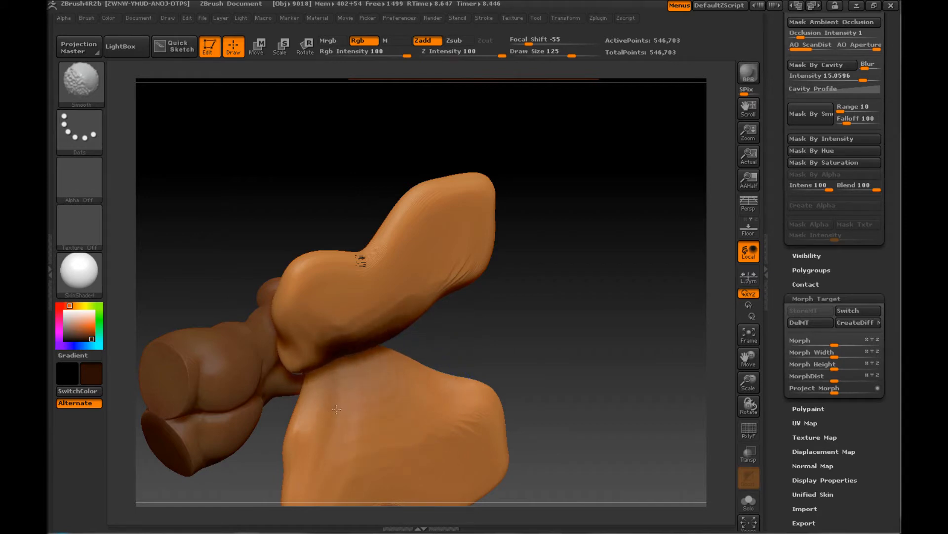
{"action": "left_click_drag", "start_coordinate": [336, 408], "coordinate": [446, 282]}
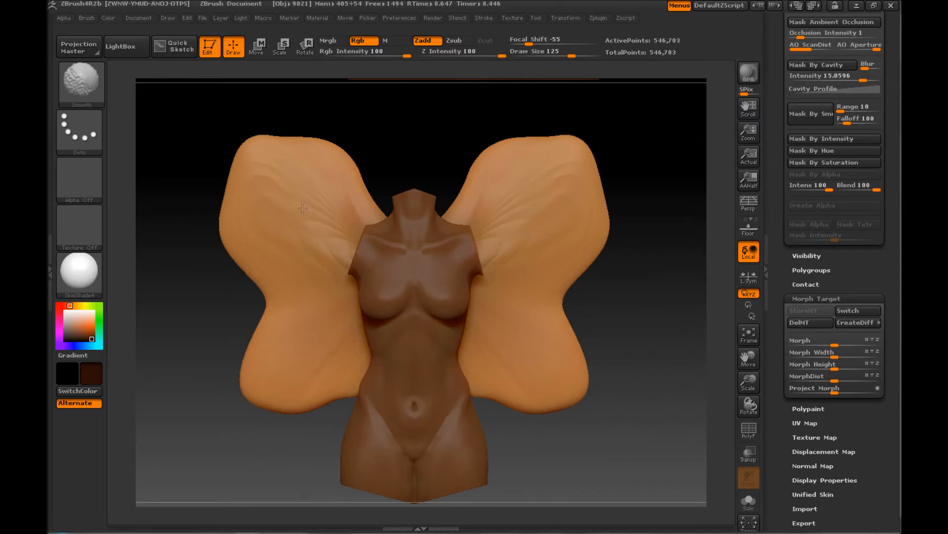
Switch the morph target back to the plain torso and preview fibers grown on it
{"action": "left_click", "coordinate": [805, 322]}
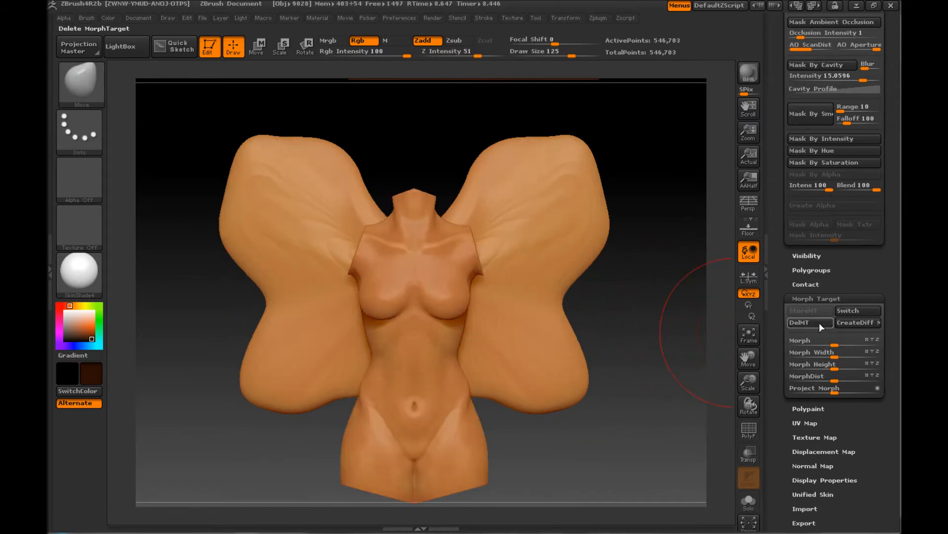
{"action": "left_click", "coordinate": [856, 310]}
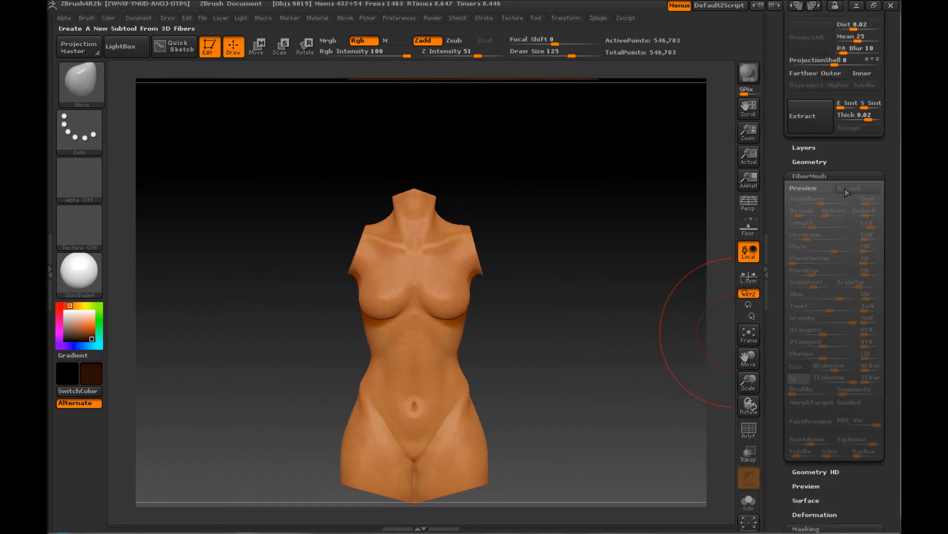
{"action": "left_click", "coordinate": [804, 188]}
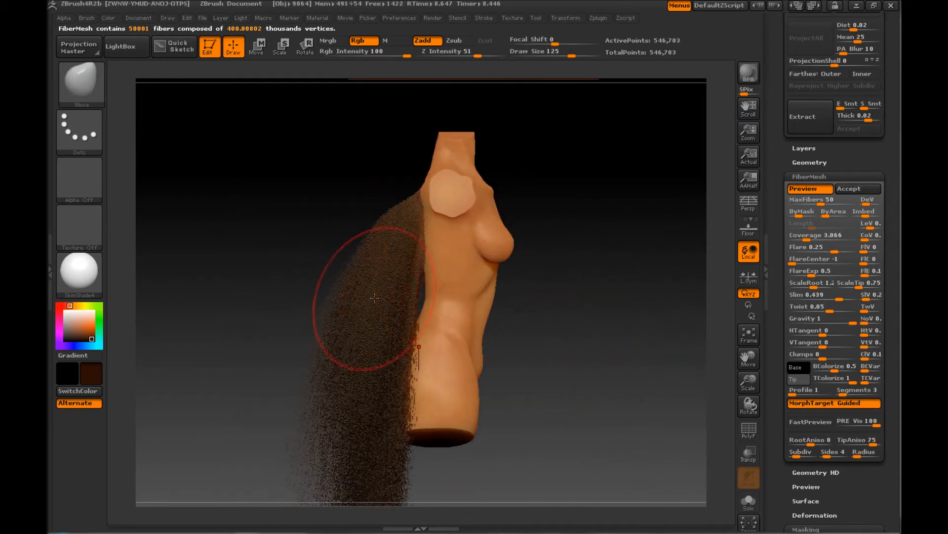
Orbit around the morph-guided brown fibers to view them from side, top and back
{"action": "left_click_drag", "start_coordinate": [375, 296], "coordinate": [457, 217]}
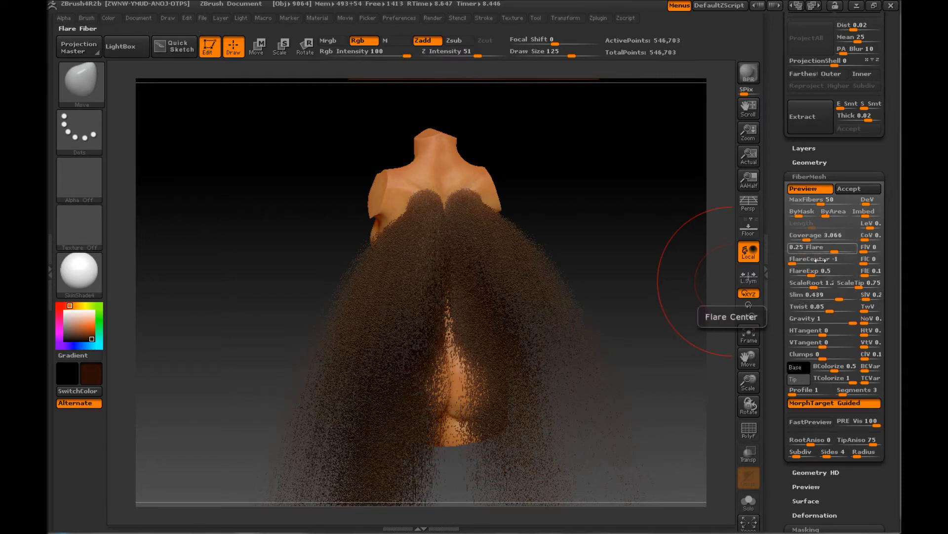
{"action": "left_click_drag", "start_coordinate": [823, 318], "coordinate": [805, 318]}
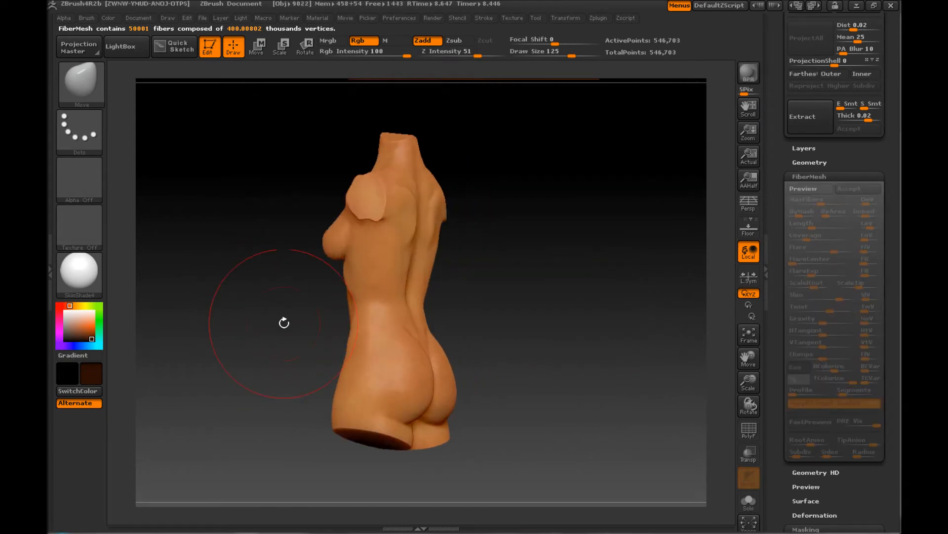
{"action": "left_click_drag", "start_coordinate": [284, 322], "coordinate": [265, 353]}
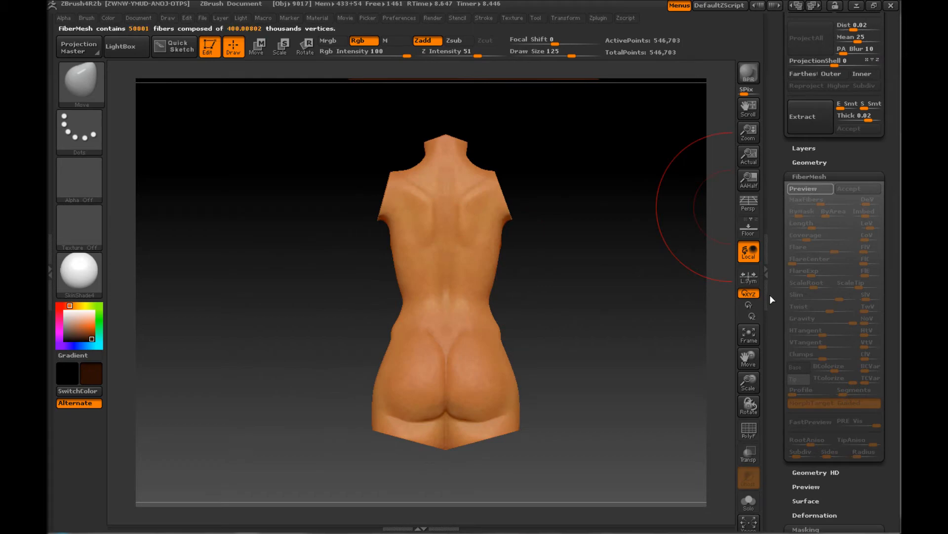
{"action": "left_click_drag", "start_coordinate": [810, 307], "coordinate": [832, 309]}
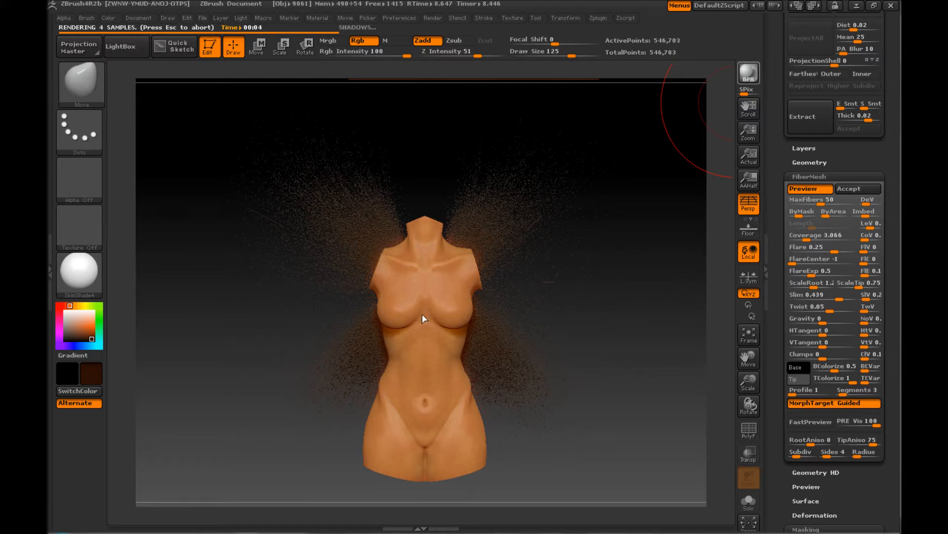
{"action": "mouse_move", "coordinate": [403, 236]}
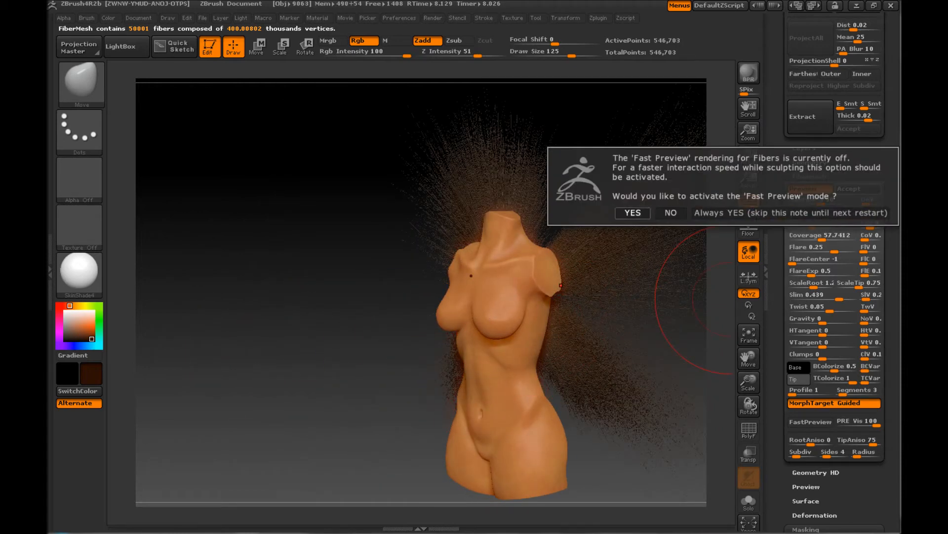
Answer YES to Fast Preview so the accepted fibers append as the Fibers8 subtool
{"action": "left_click", "coordinate": [631, 212]}
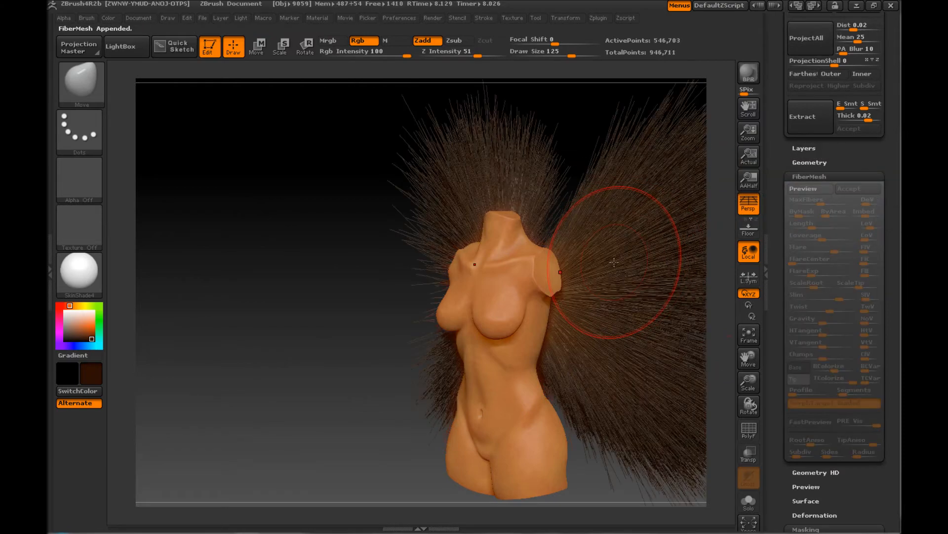
{"action": "left_click_drag", "start_coordinate": [613, 262], "coordinate": [402, 347]}
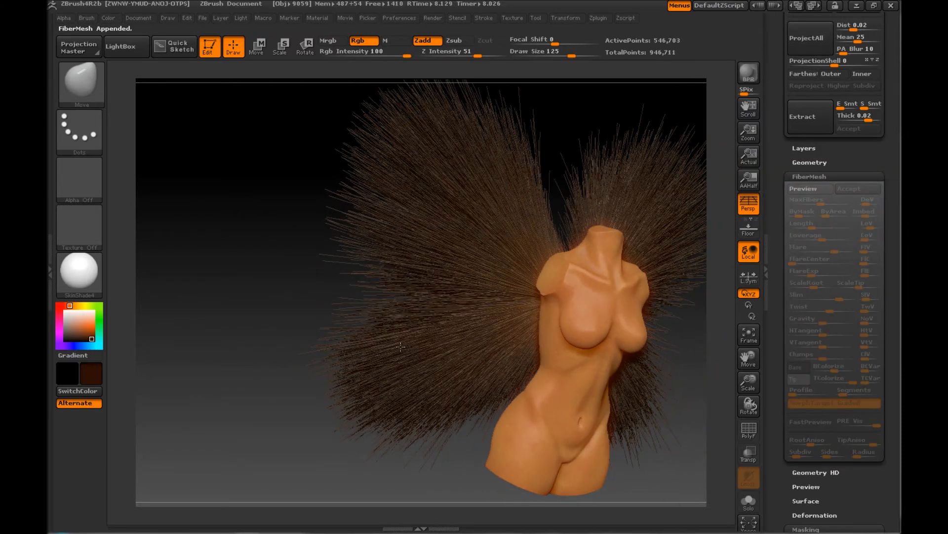
{"action": "left_click_drag", "start_coordinate": [399, 344], "coordinate": [405, 348]}
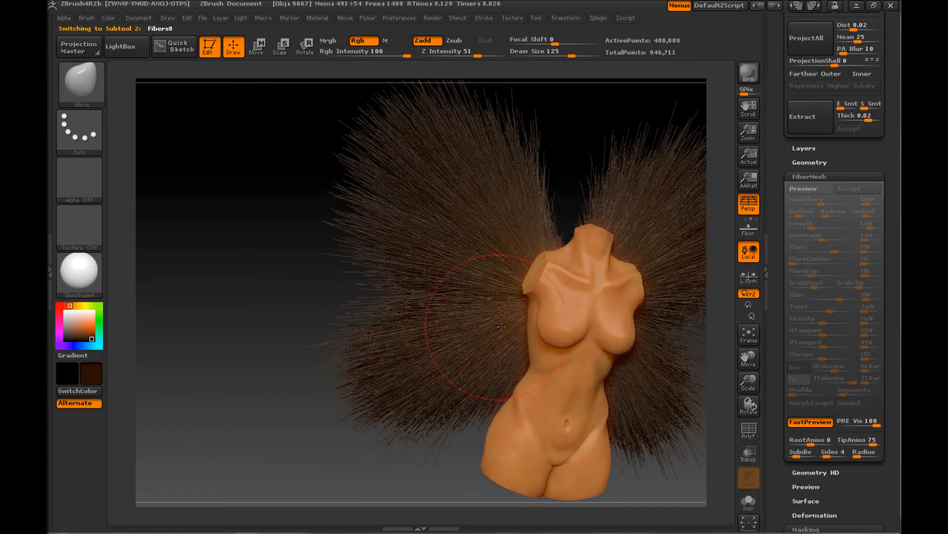
{"action": "mouse_move", "coordinate": [713, 296]}
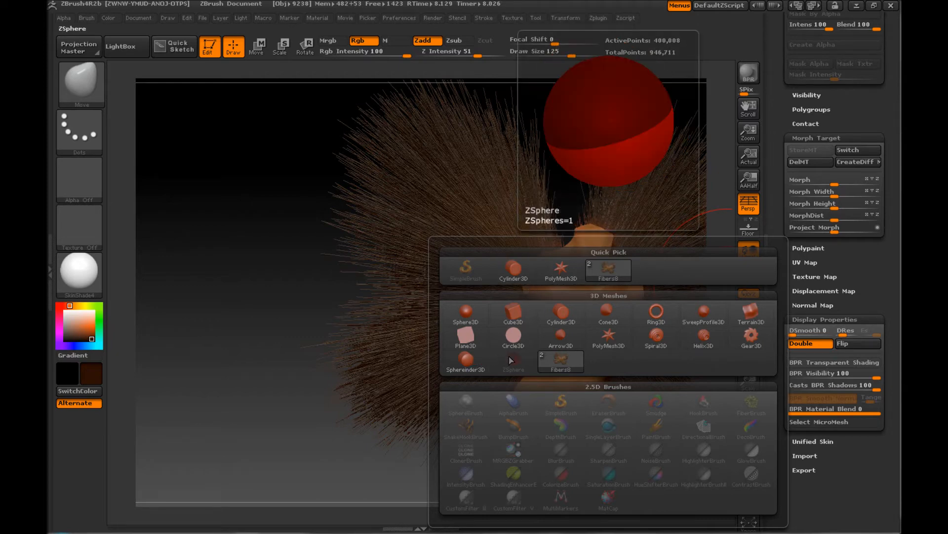
{"action": "left_click", "coordinate": [608, 337]}
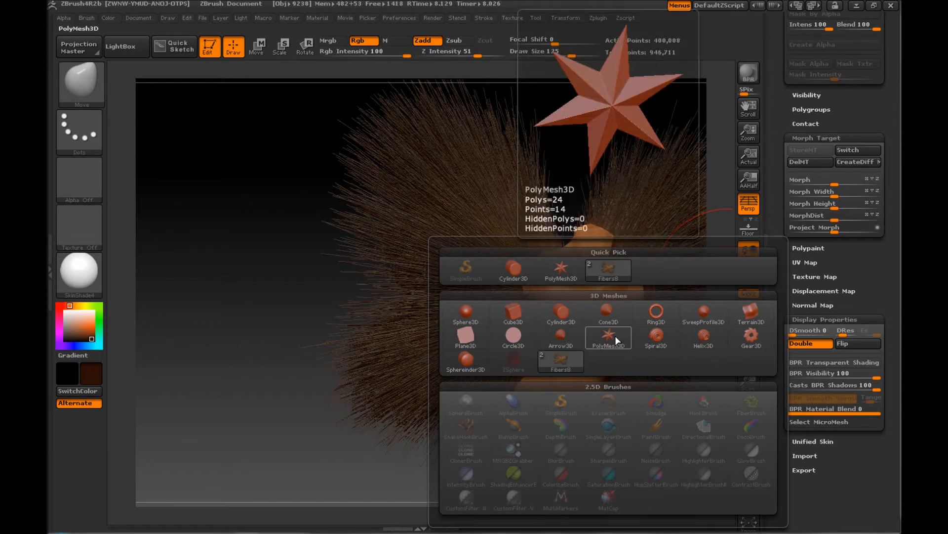
{"action": "left_click", "coordinate": [750, 338]}
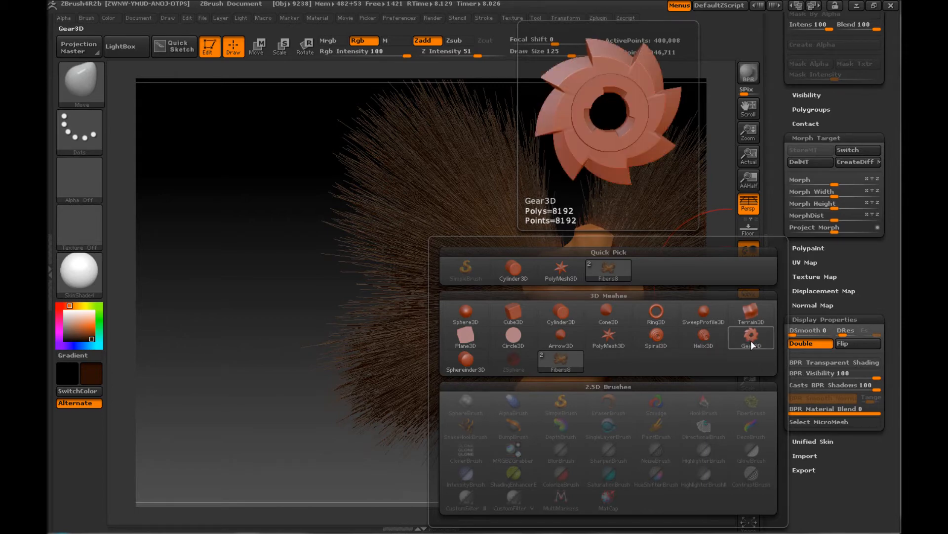
{"action": "left_click", "coordinate": [750, 337]}
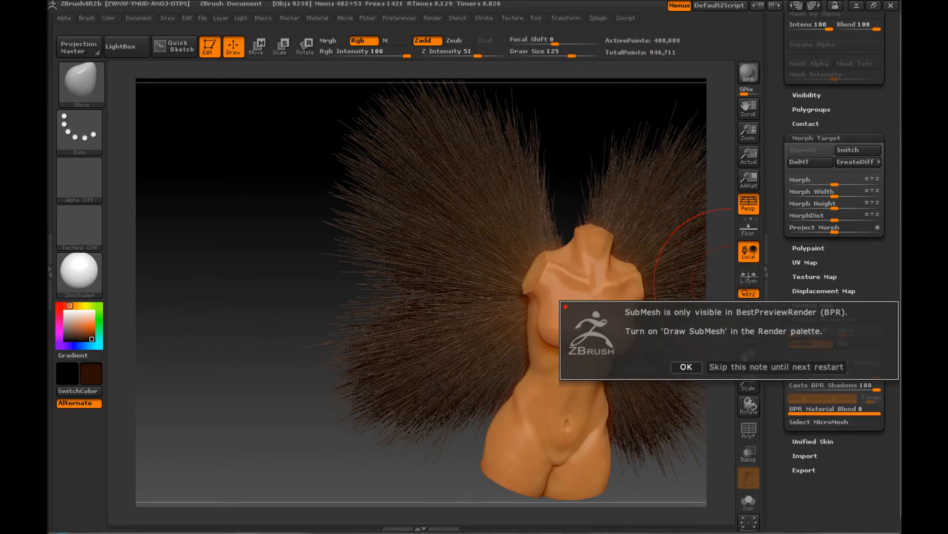
{"action": "left_click", "coordinate": [686, 367]}
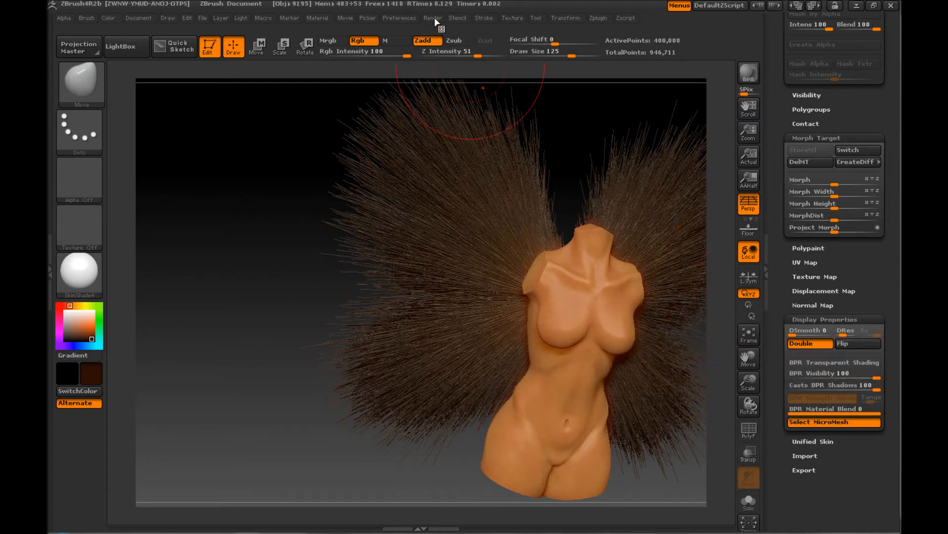
{"action": "left_click", "coordinate": [432, 18]}
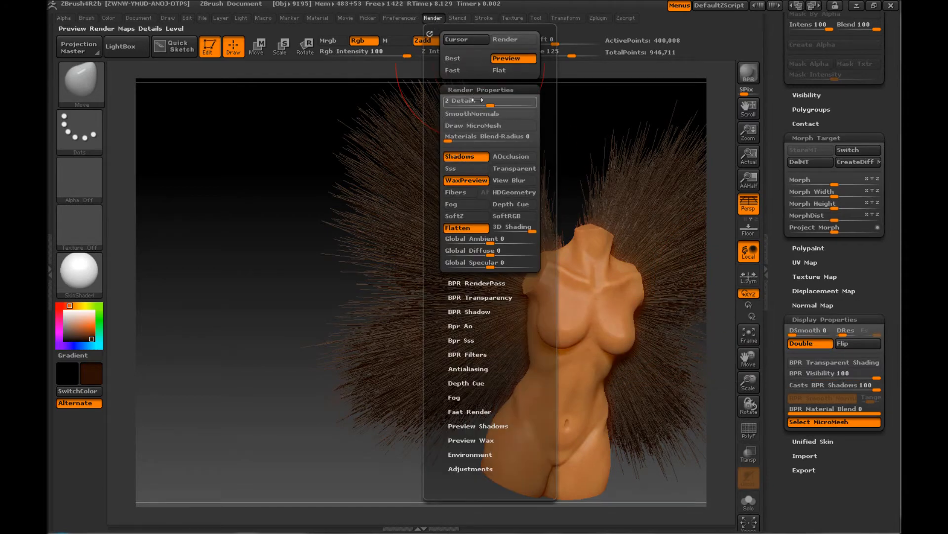
{"action": "left_click", "coordinate": [292, 205]}
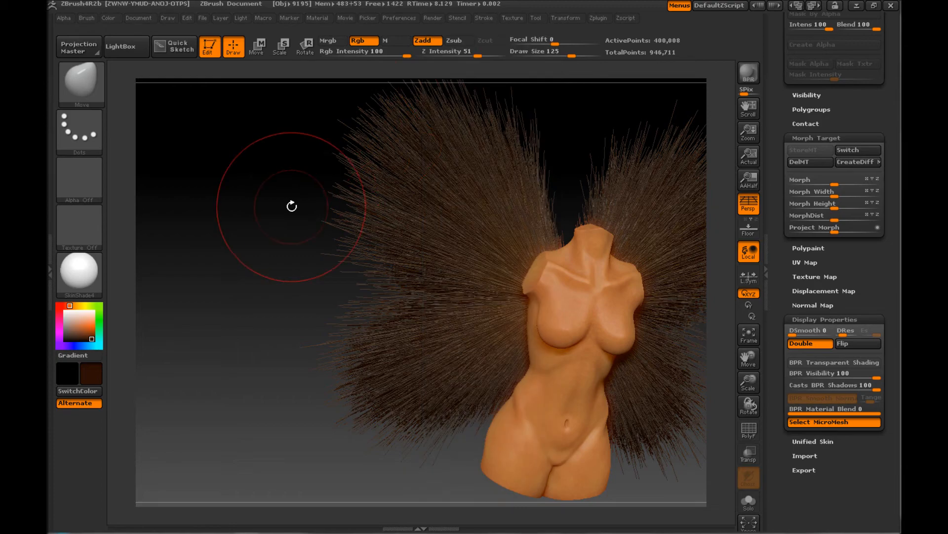
Run a BPR best-preview render of the fibered torso from a side view
{"action": "left_click_drag", "start_coordinate": [290, 205], "coordinate": [327, 208]}
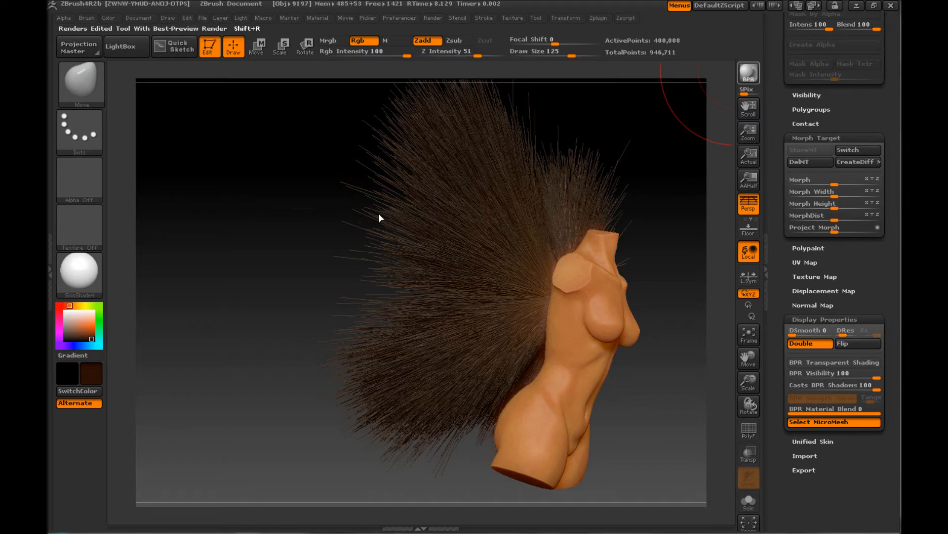
{"action": "mouse_move", "coordinate": [351, 193]}
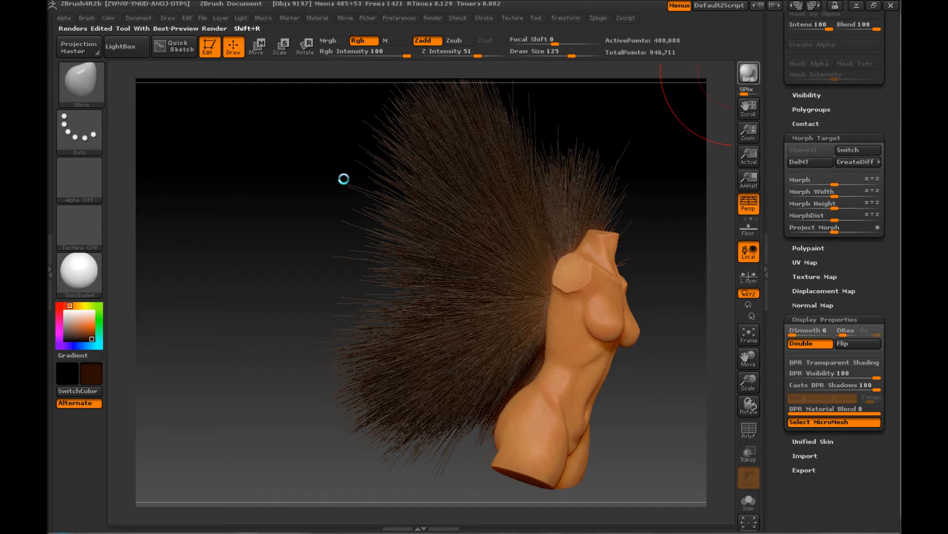
{"action": "mouse_move", "coordinate": [470, 310]}
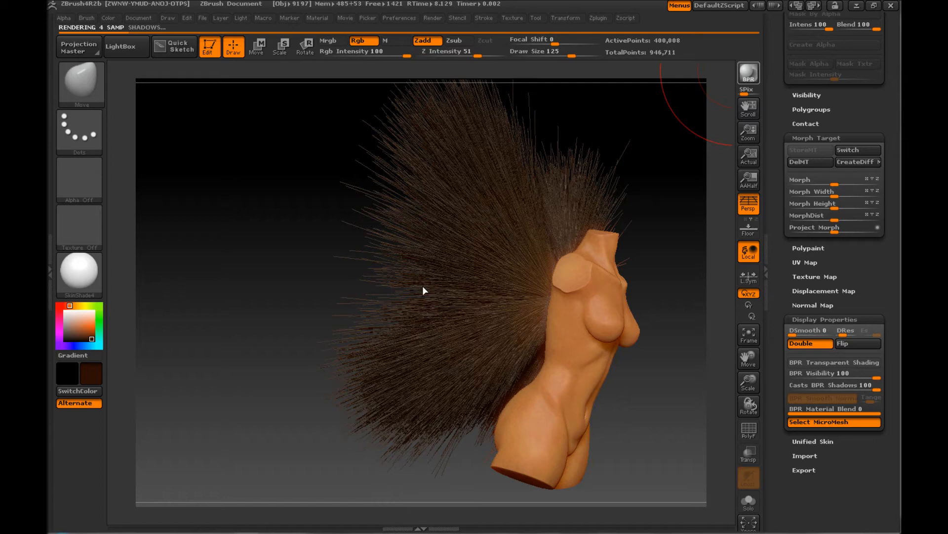
{"action": "left_click", "coordinate": [422, 285]}
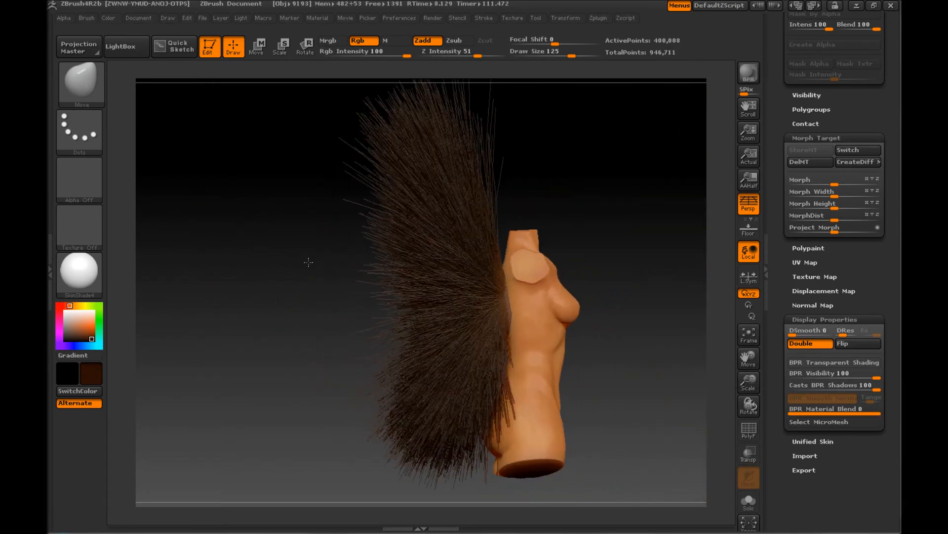
Paint a narrow vertical MaskPen strip over the groin on the bare torso
{"action": "left_click_drag", "start_coordinate": [308, 263], "coordinate": [254, 273]}
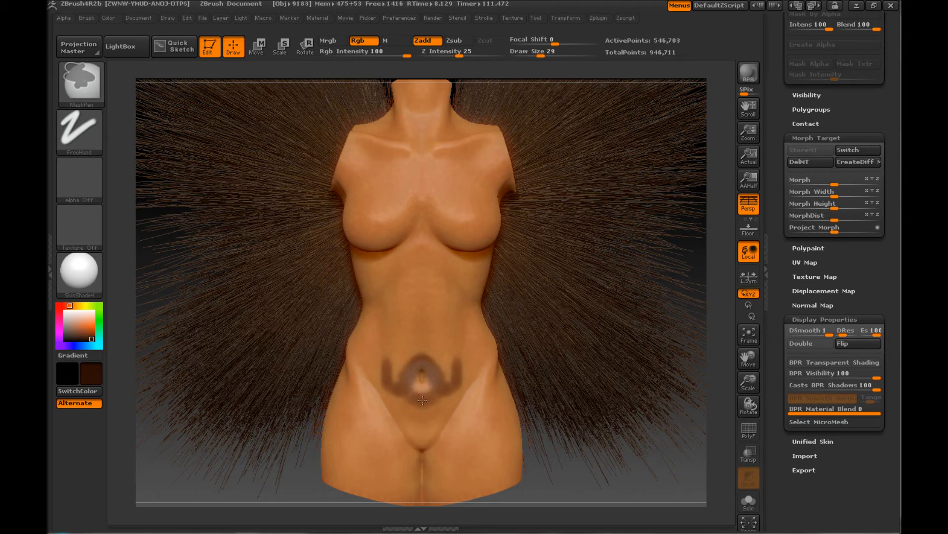
{"action": "mouse_move", "coordinate": [567, 473]}
{"action": "type", "text": "20"}
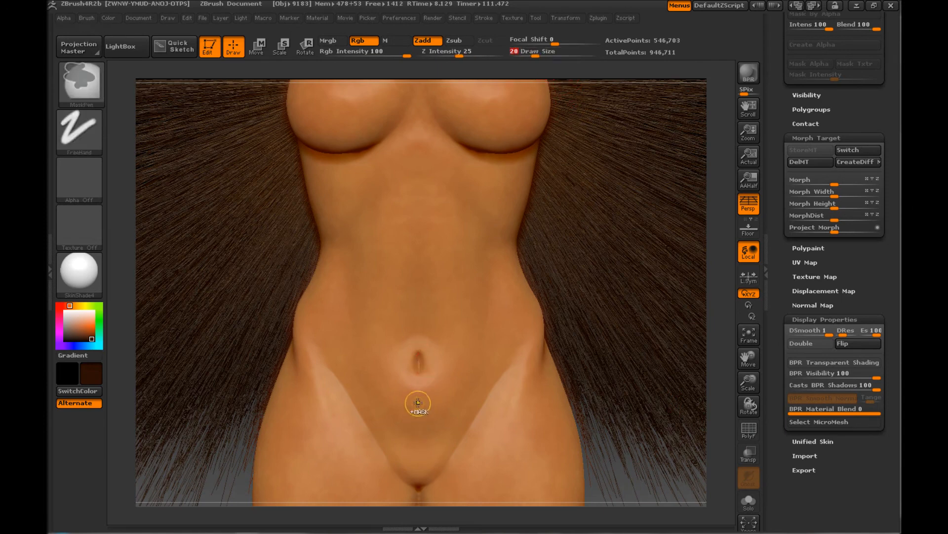
{"action": "left_click_drag", "start_coordinate": [417, 402], "coordinate": [417, 451]}
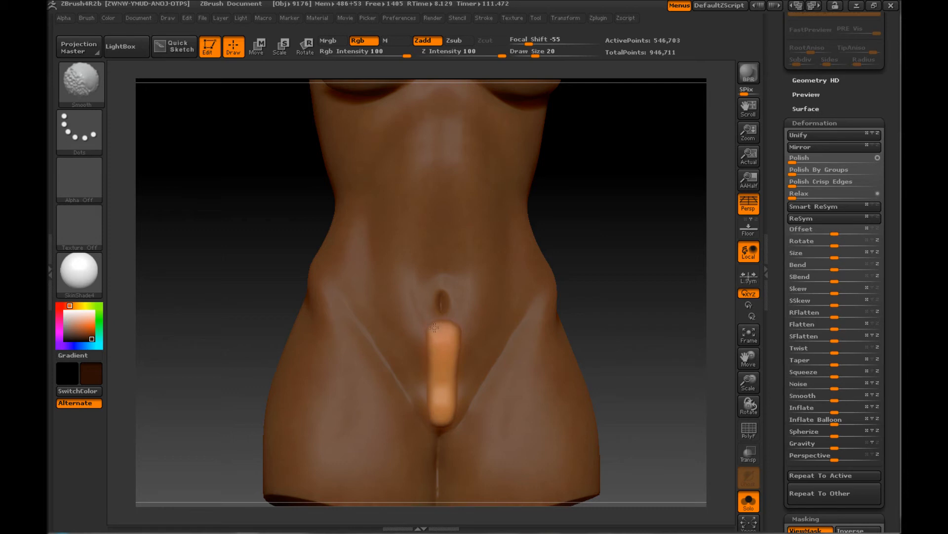
Store the torso as a morph target and pull the unmasked groin strip outward with Move
{"action": "left_click_drag", "start_coordinate": [433, 327], "coordinate": [581, 314]}
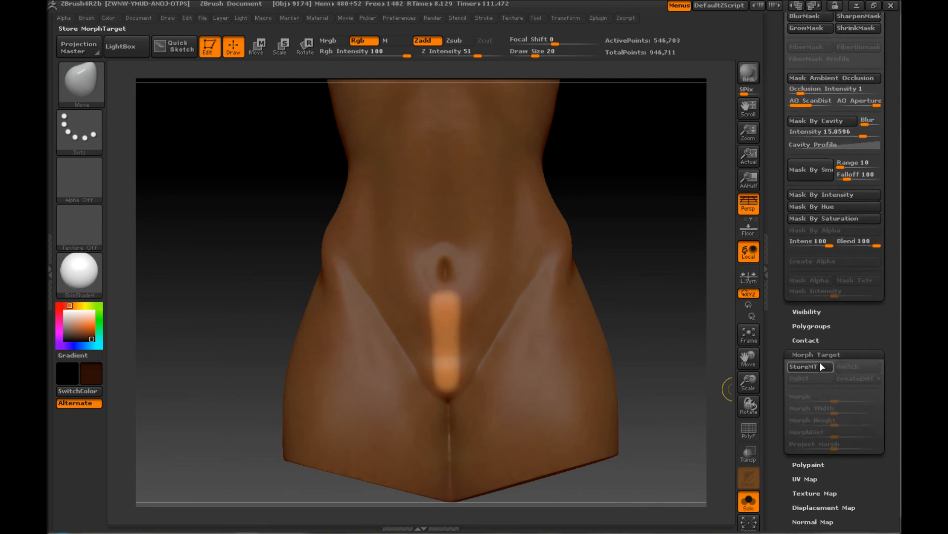
{"action": "left_click", "coordinate": [810, 366]}
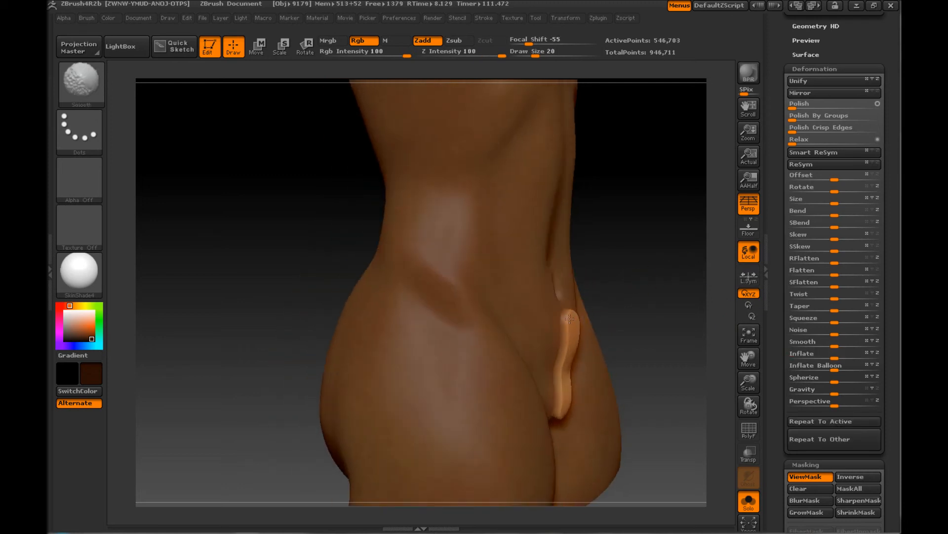
{"action": "left_click_drag", "start_coordinate": [569, 319], "coordinate": [561, 398]}
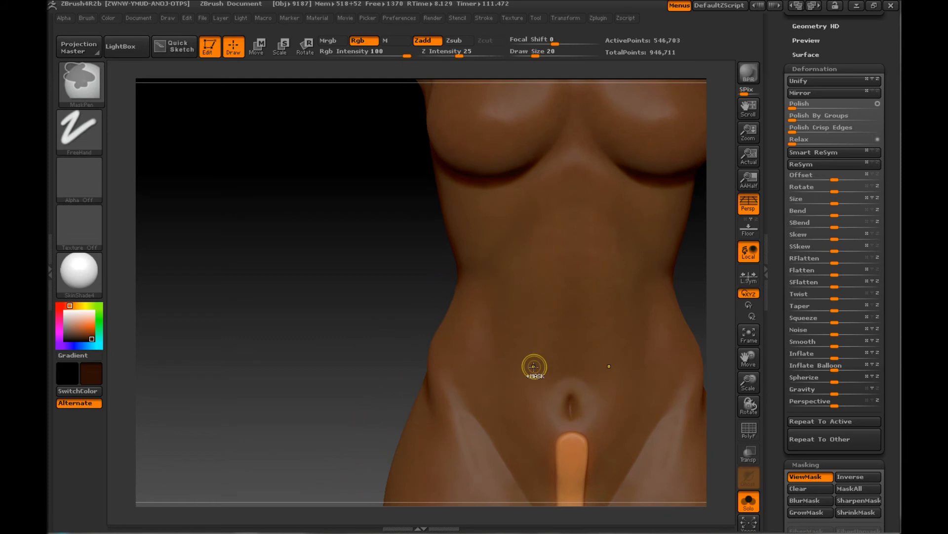
{"action": "mouse_move", "coordinate": [440, 337]}
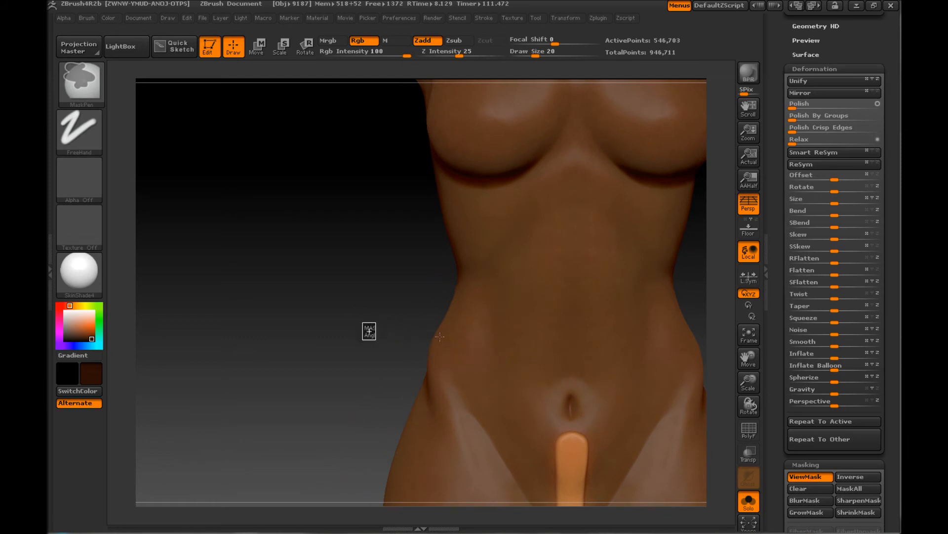
Mask a vertical belly strip, round patches on both breasts and a bar across the upper chest
{"action": "left_click_drag", "start_coordinate": [570, 296], "coordinate": [569, 375]}
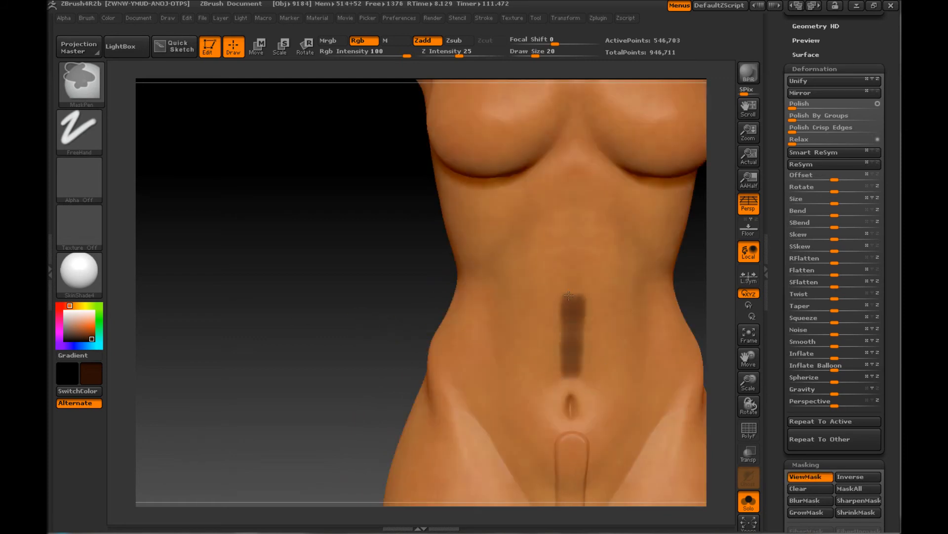
{"action": "left_click_drag", "start_coordinate": [570, 296], "coordinate": [562, 369]}
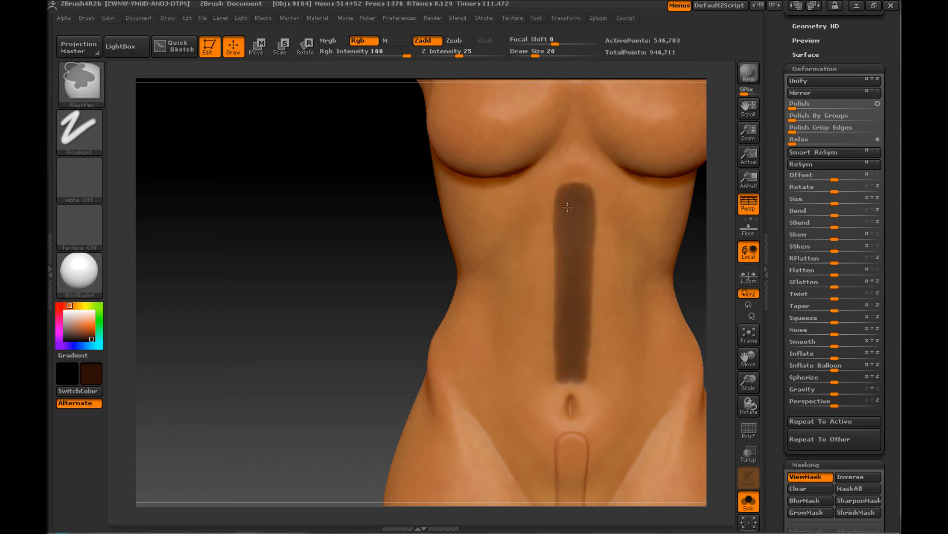
{"action": "left_click_drag", "start_coordinate": [567, 208], "coordinate": [555, 344]}
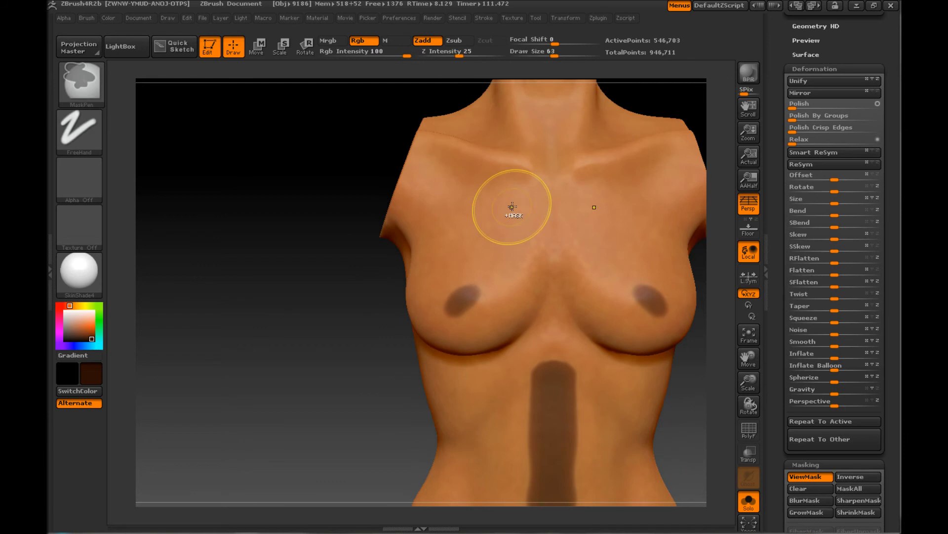
{"action": "left_click_drag", "start_coordinate": [511, 206], "coordinate": [594, 207]}
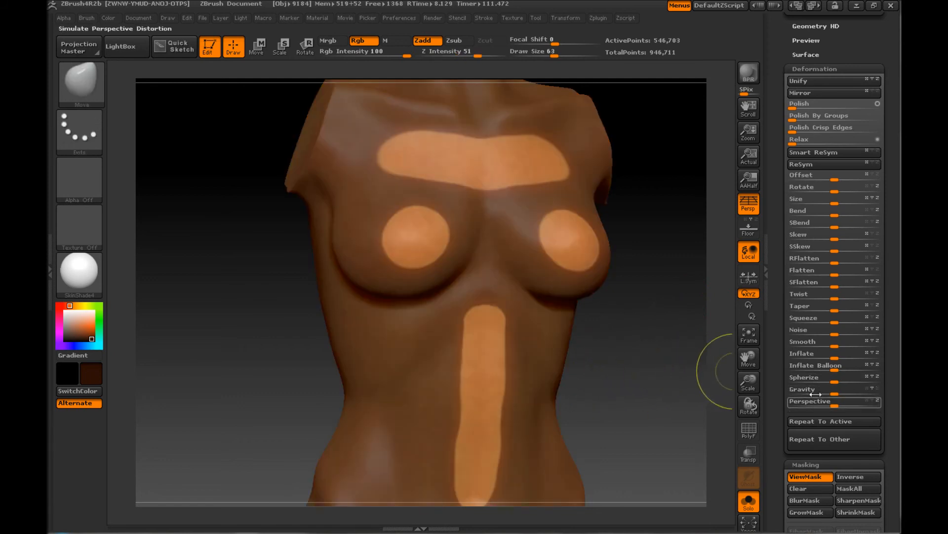
Pull the unmasked chest bar, breast patches and belly strip outward into raised plates, then clear the mask
{"action": "left_click_drag", "start_coordinate": [829, 354], "coordinate": [853, 354]}
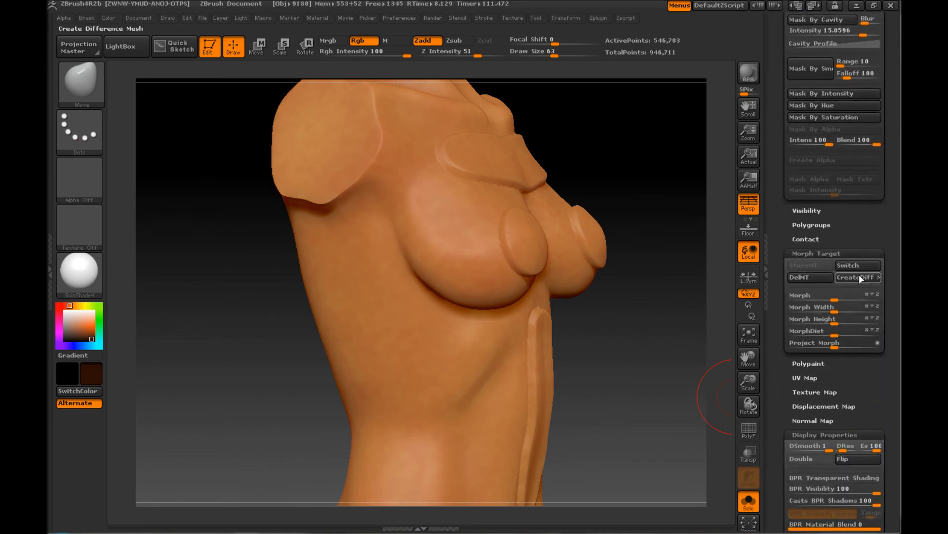
Switch the morph target back to the smooth torso and show the FiberMesh subpalette
{"action": "left_click", "coordinate": [856, 265]}
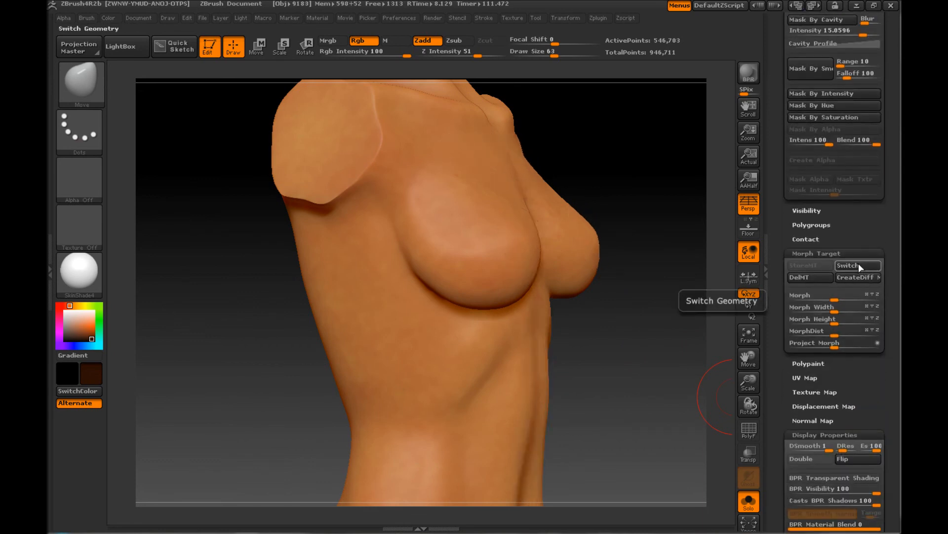
{"action": "left_click", "coordinate": [857, 265]}
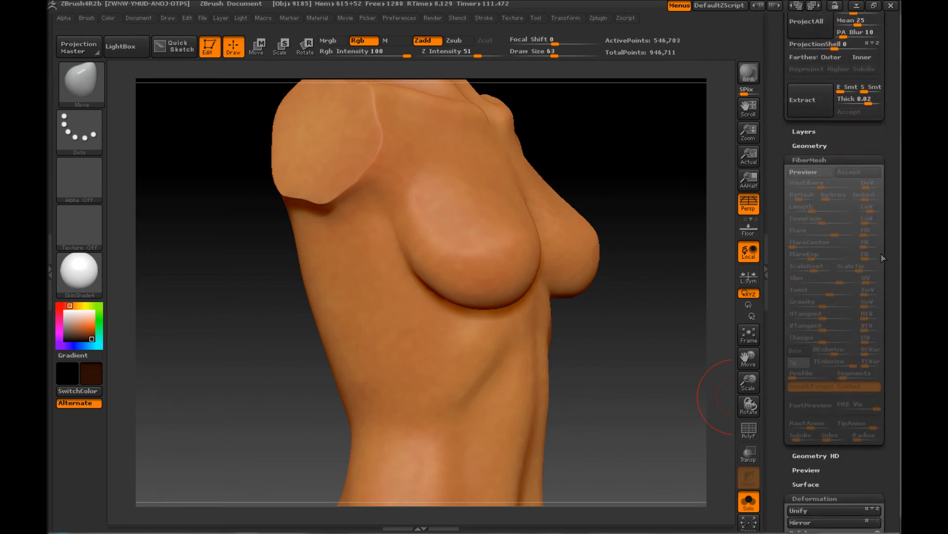
Preview FiberMesh with MorphTarget Guided growth so short brown fibers cover only the raised patches
{"action": "left_click", "coordinate": [810, 172]}
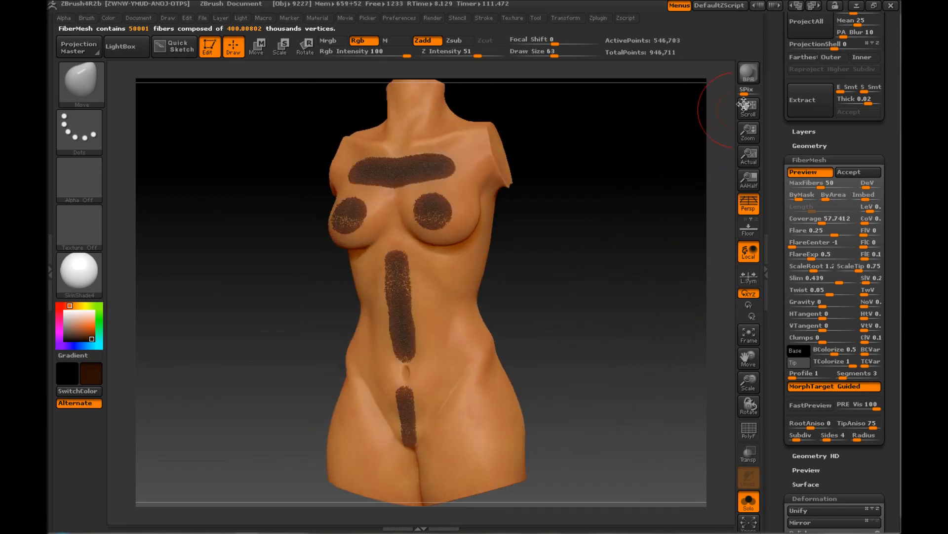
{"action": "left_click", "coordinate": [748, 72]}
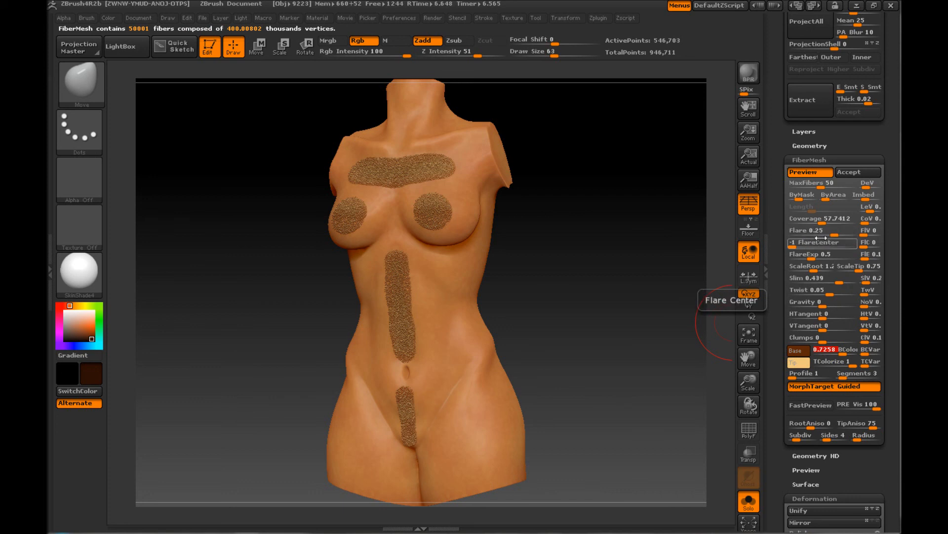
{"action": "mouse_move", "coordinate": [817, 206]}
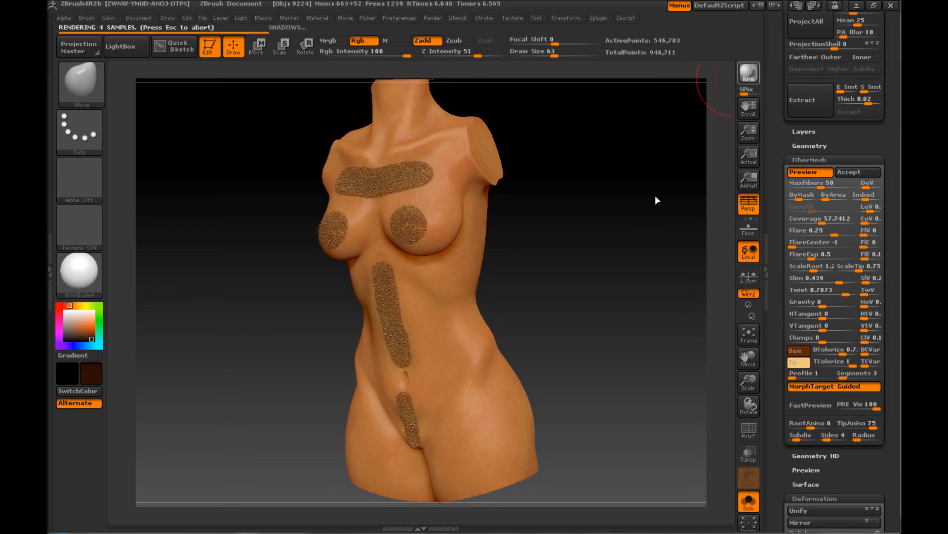
{"action": "mouse_move", "coordinate": [636, 222]}
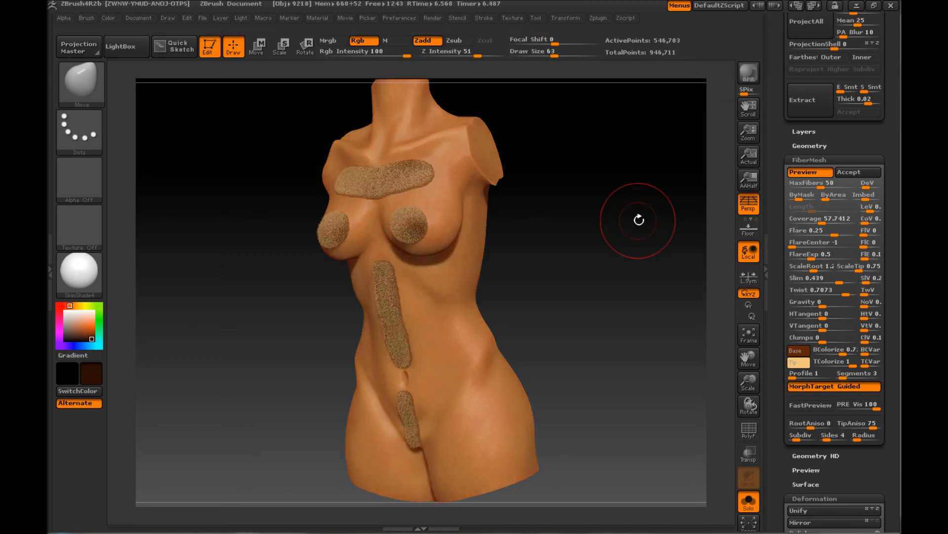
{"action": "mouse_move", "coordinate": [654, 203]}
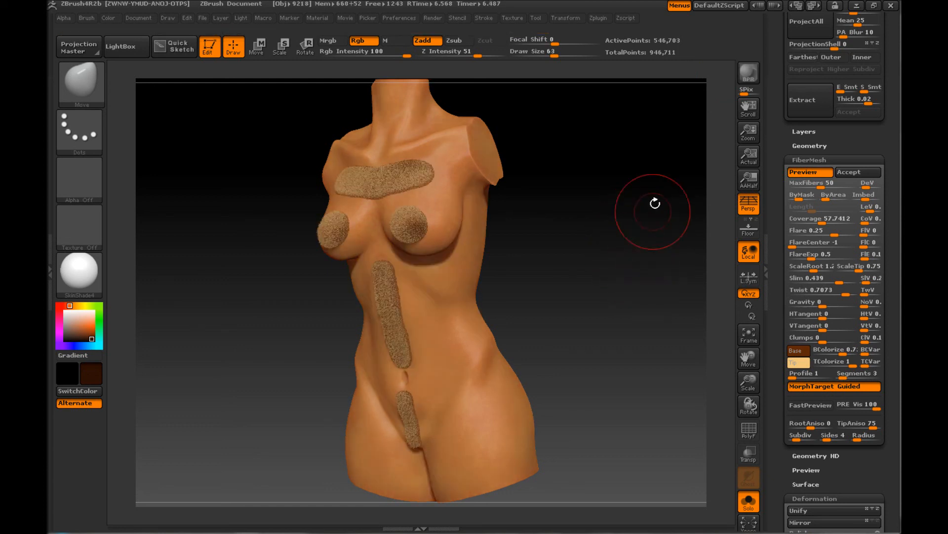
{"action": "mouse_move", "coordinate": [579, 279]}
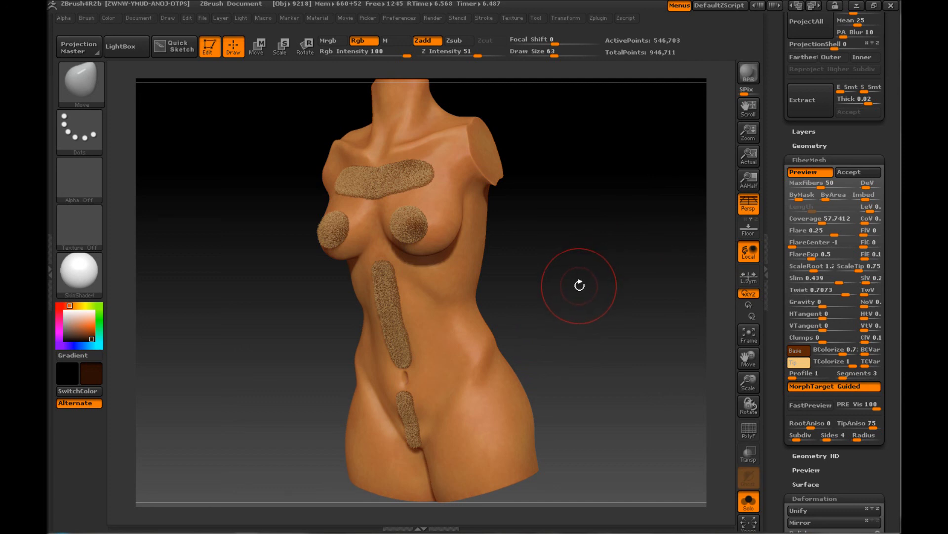
{"action": "mouse_move", "coordinate": [575, 287]}
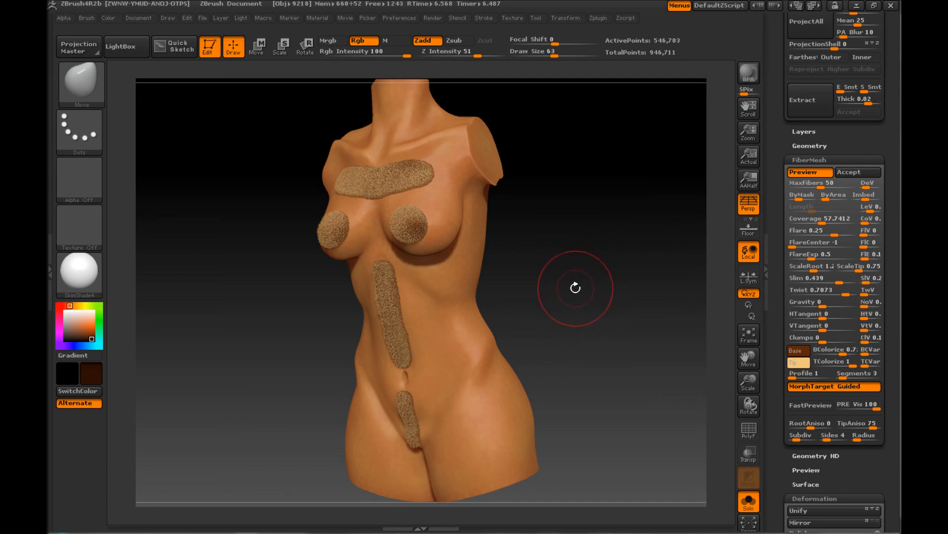